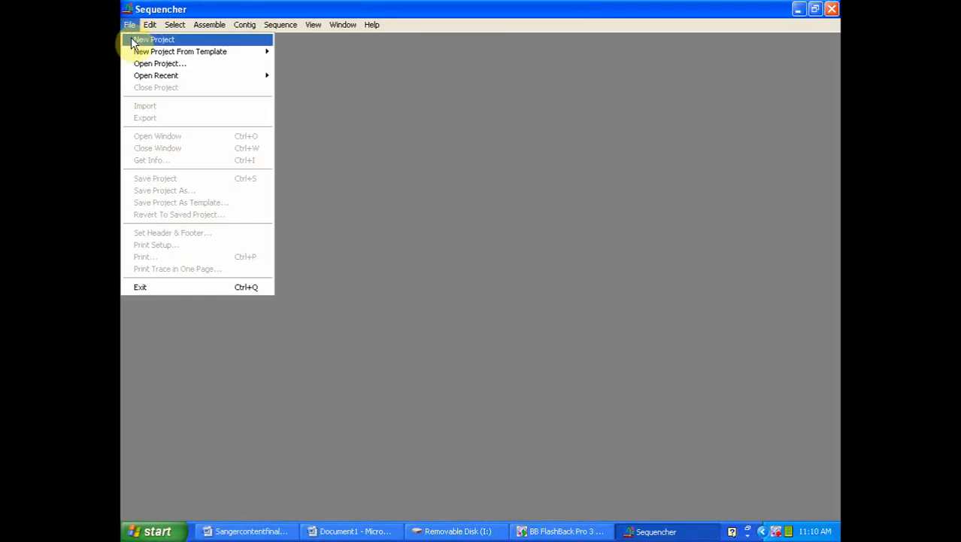
Create a new project and import the sequence folder 12889-ZON-94817
click(156, 39)
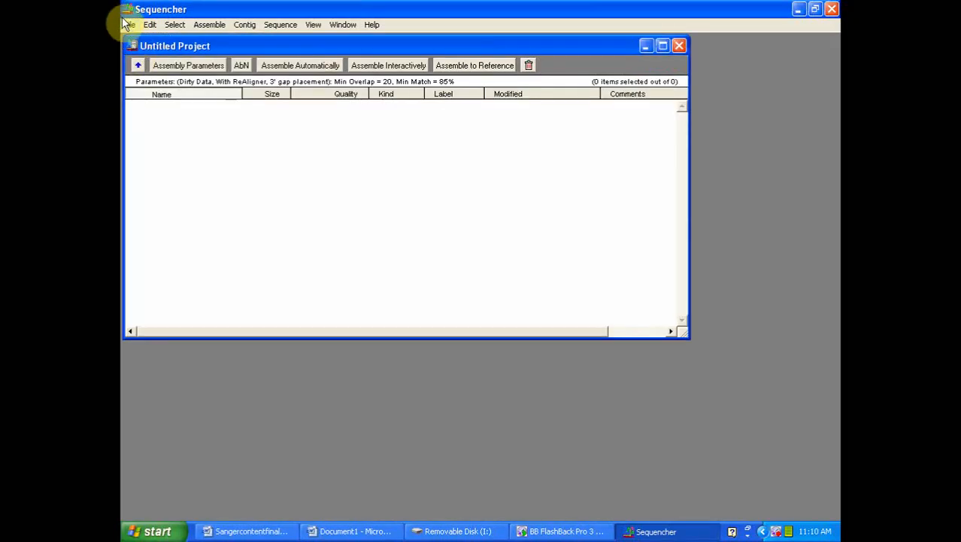
click(129, 24)
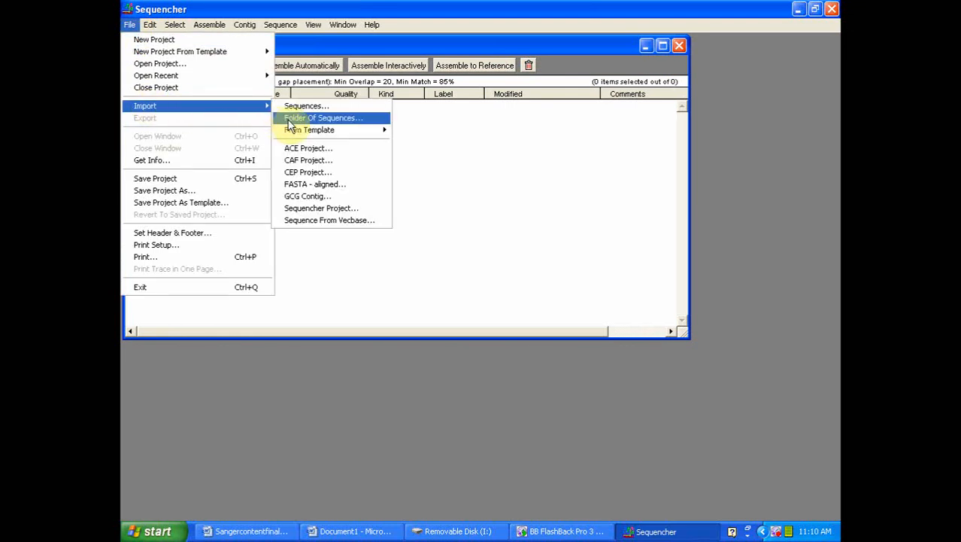
click(322, 118)
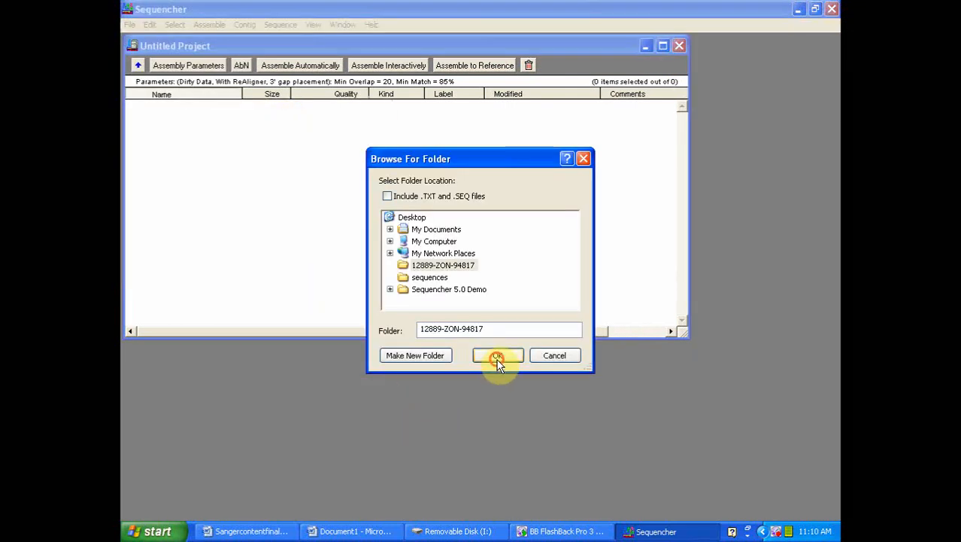
click(497, 355)
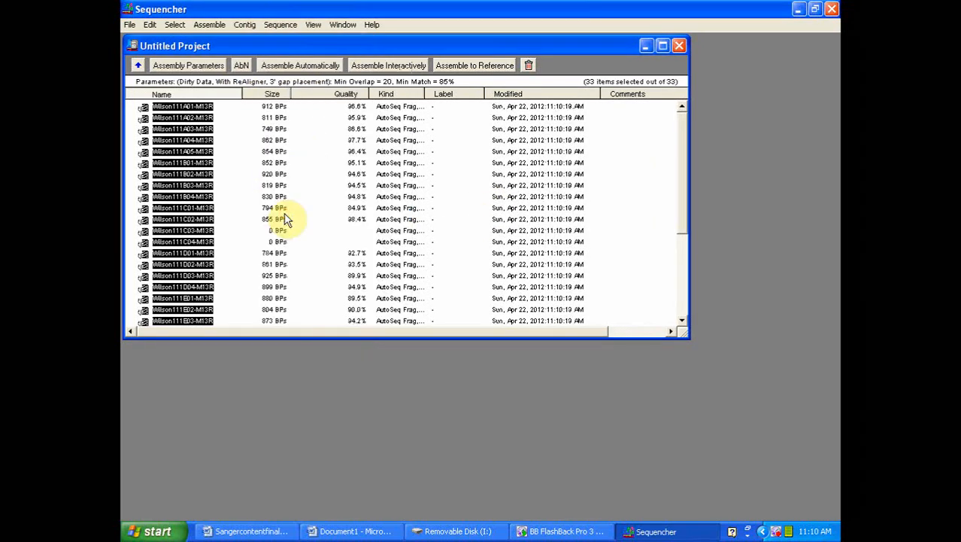
Assemble the 33 reads automatically into contigs and select Contig[0002]
click(301, 64)
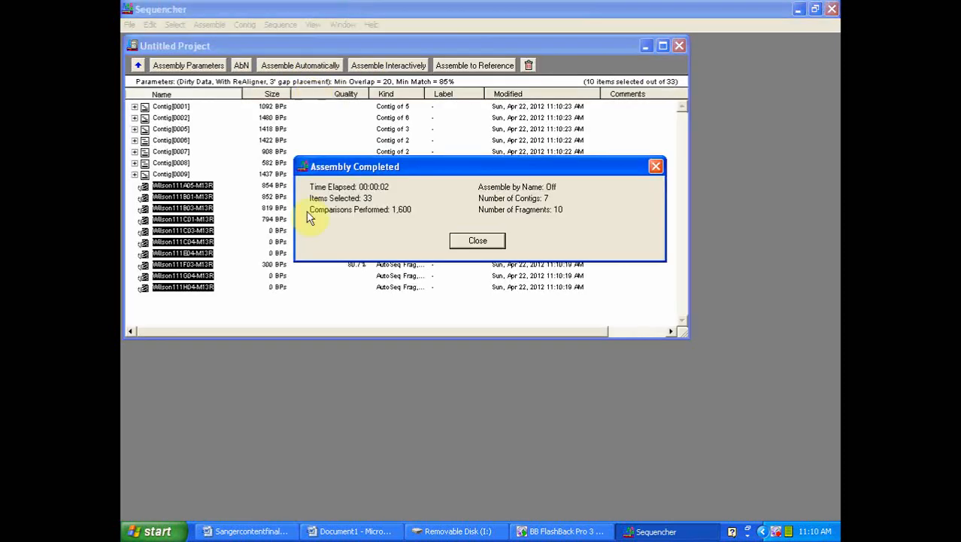
click(477, 241)
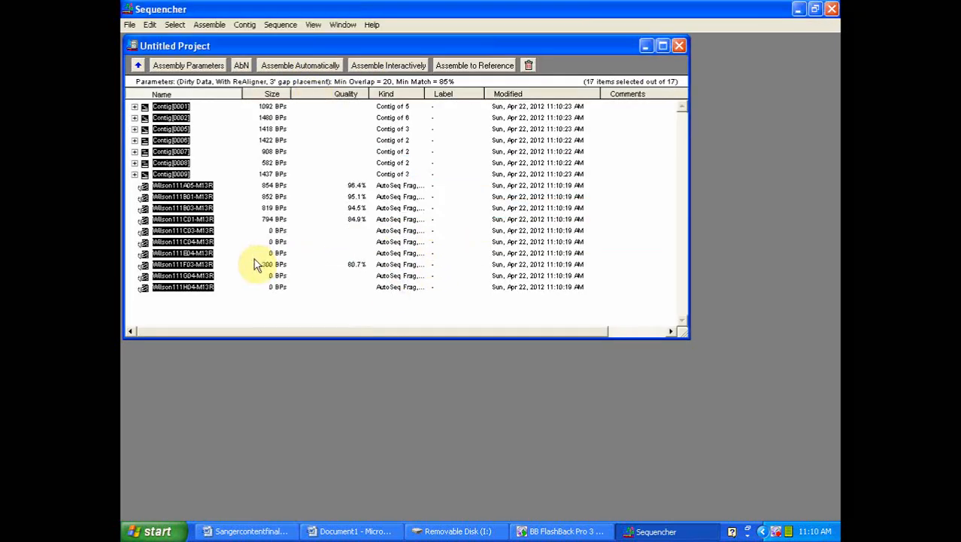
click(172, 117)
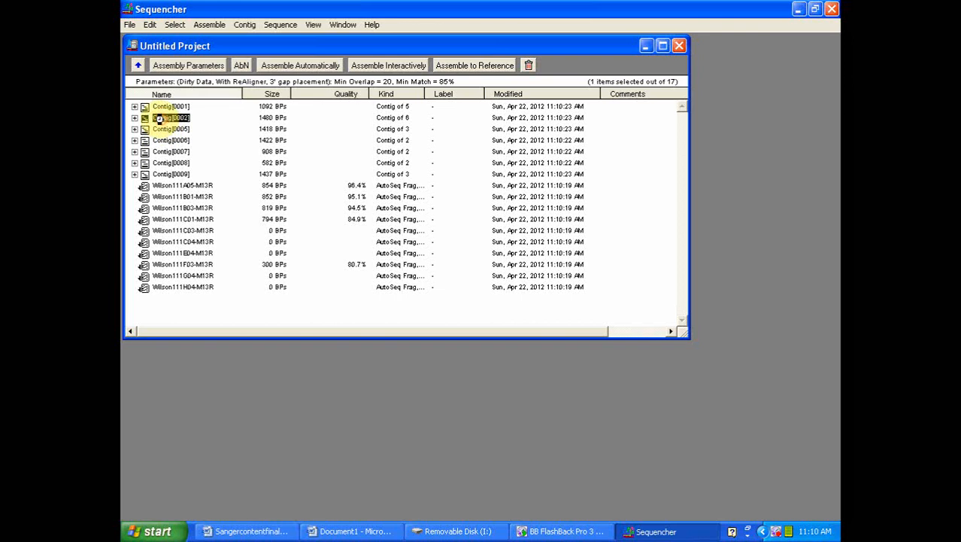
Open Contig[0002] and display its aligned bases
double_click(171, 117)
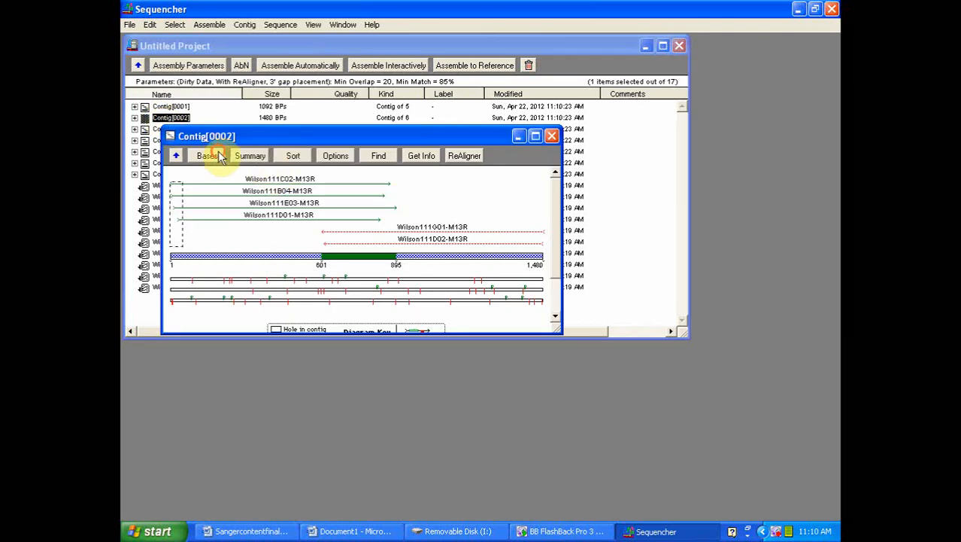
click(208, 155)
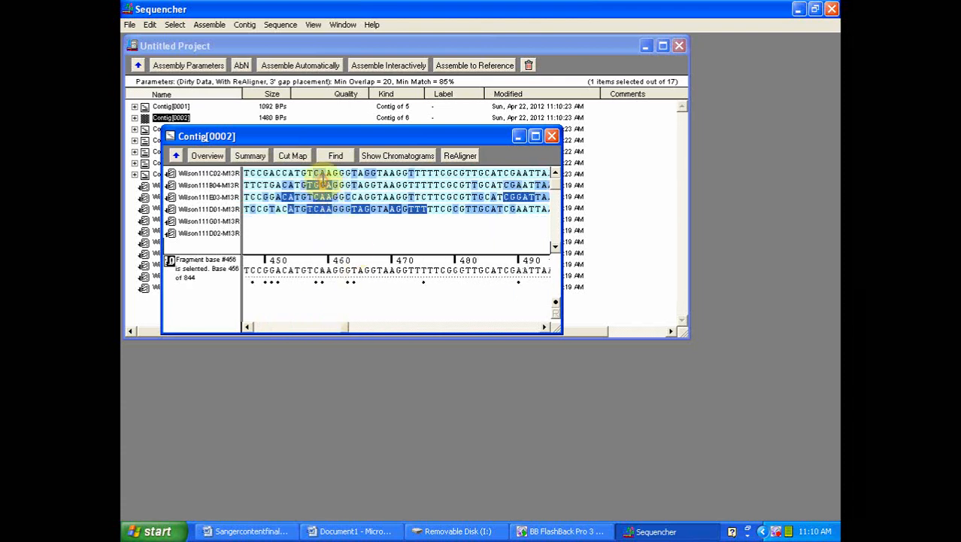
Review Contig[0002]'s reads against their chromatogram traces, then close the traces
click(398, 155)
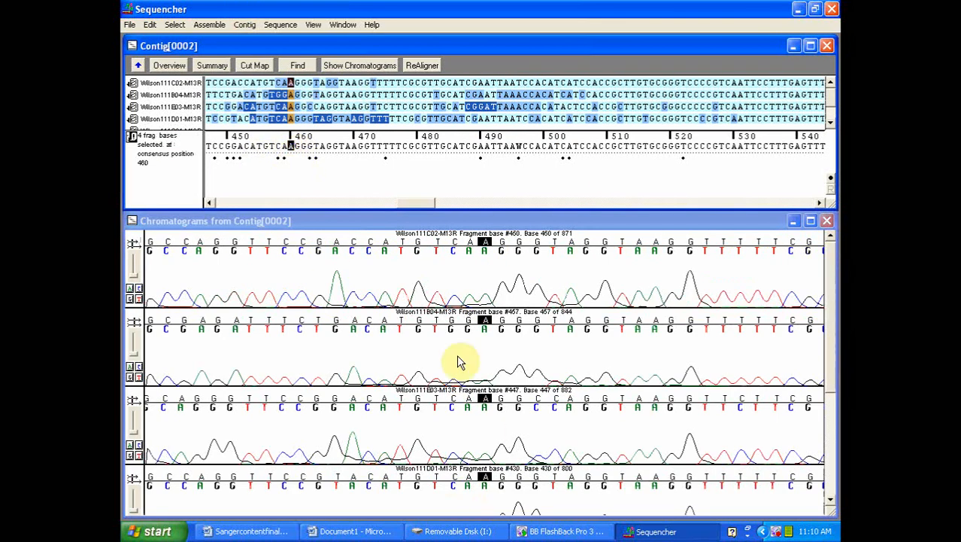
mouse_move(466, 454)
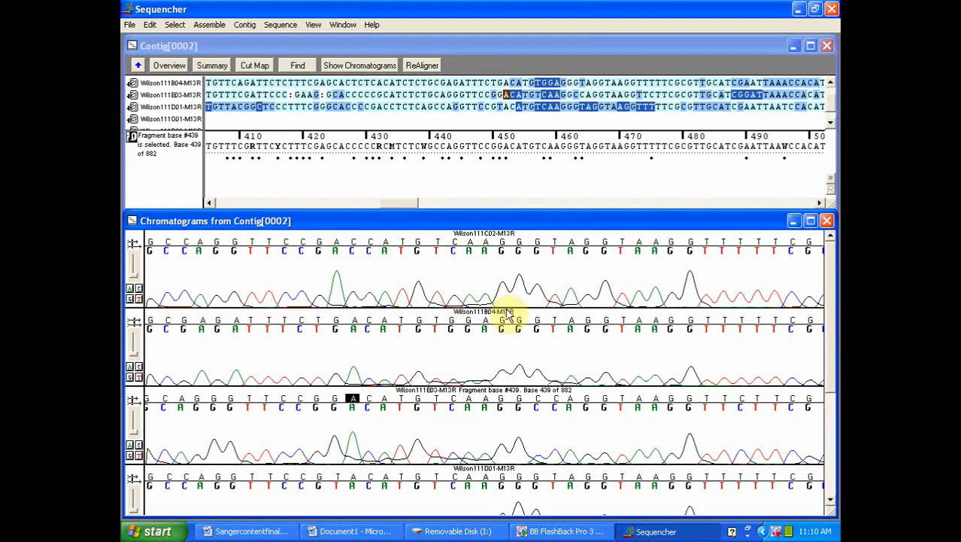
mouse_move(508, 376)
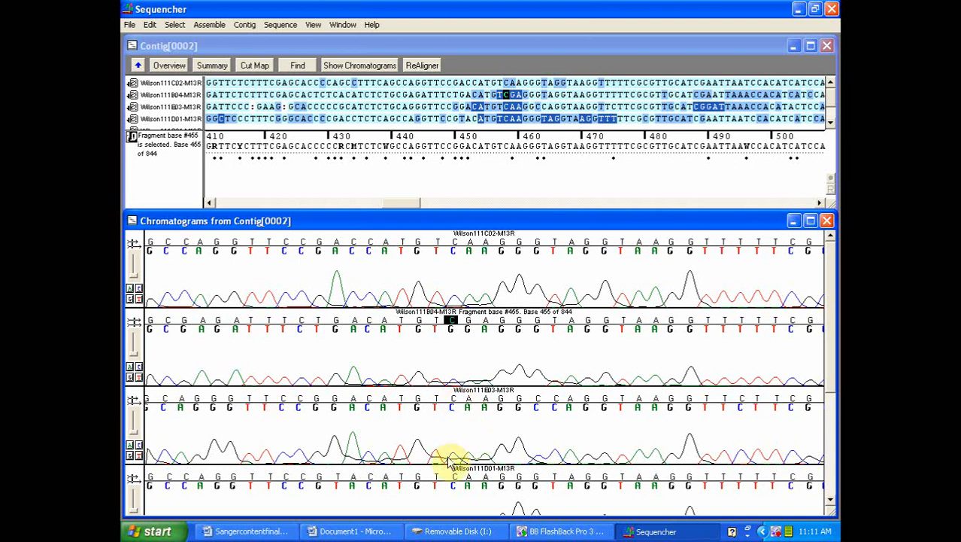
mouse_move(831, 361)
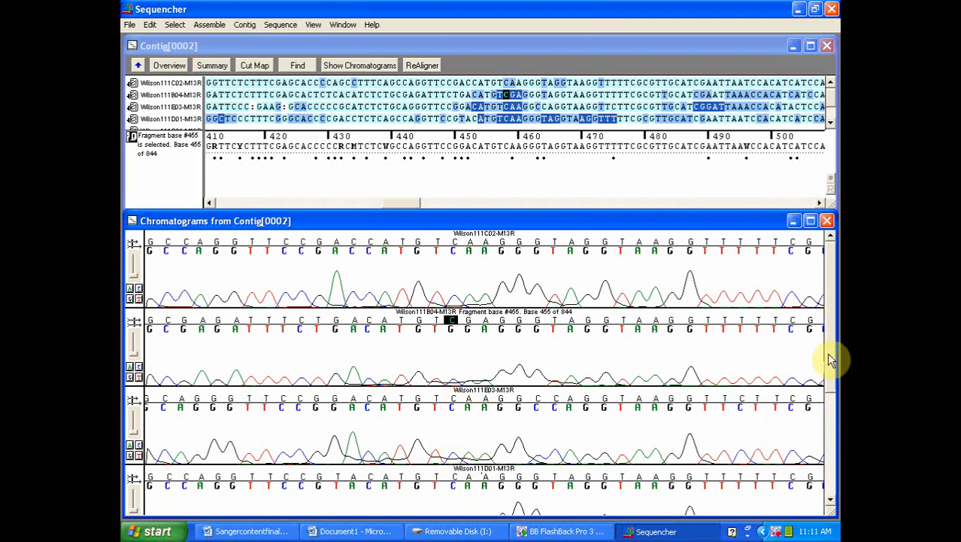
scroll(down, 3)
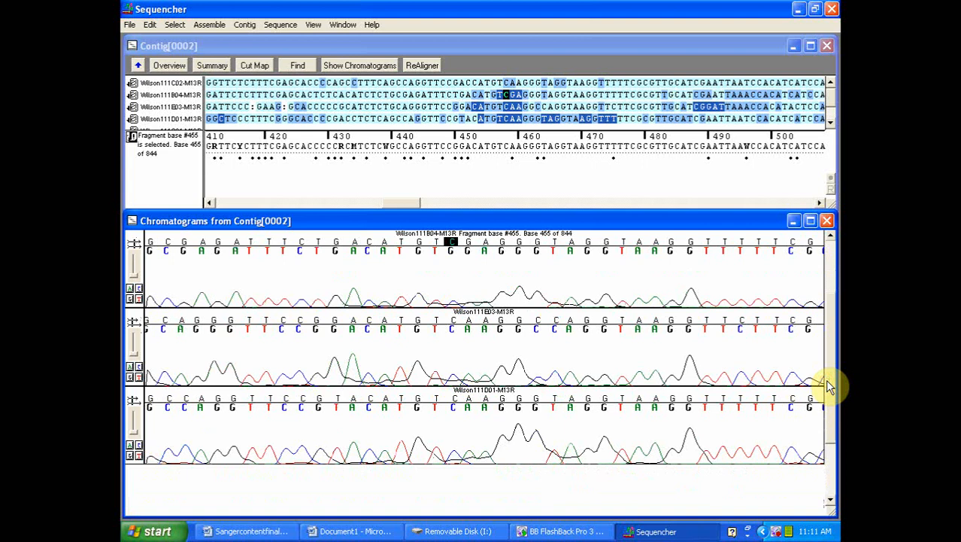
mouse_move(500, 424)
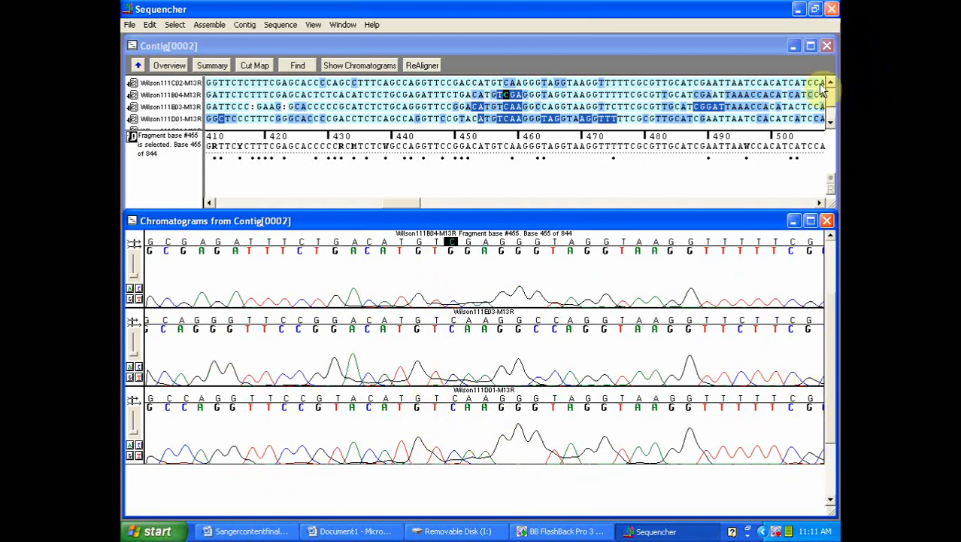
click(827, 219)
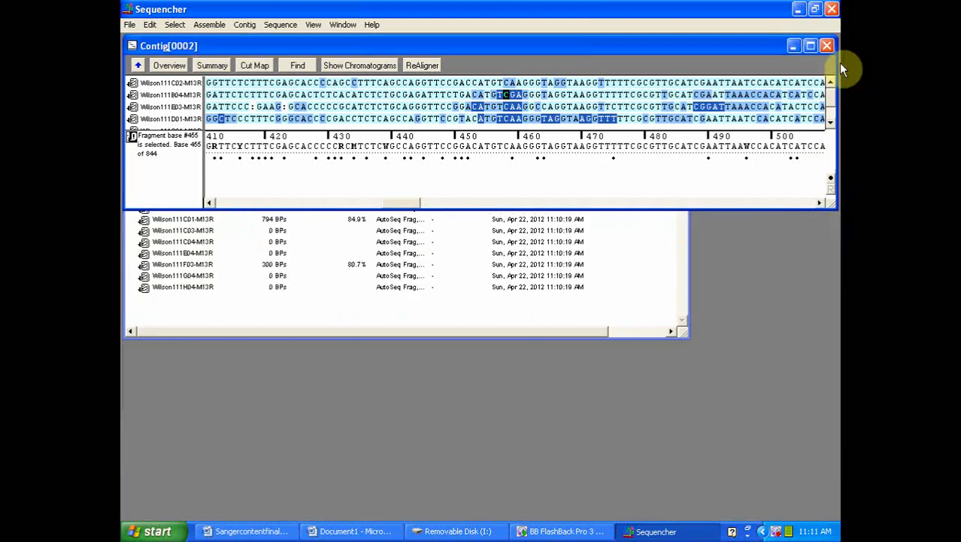
mouse_move(827, 48)
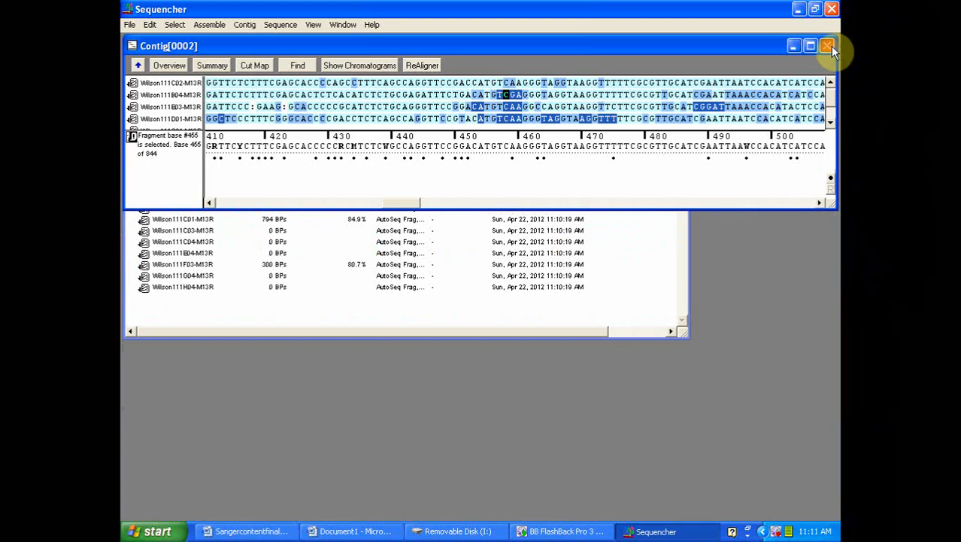
Close Contig[0002], open Contig[0007]'s bases and review its two reads' chromatograms
click(826, 47)
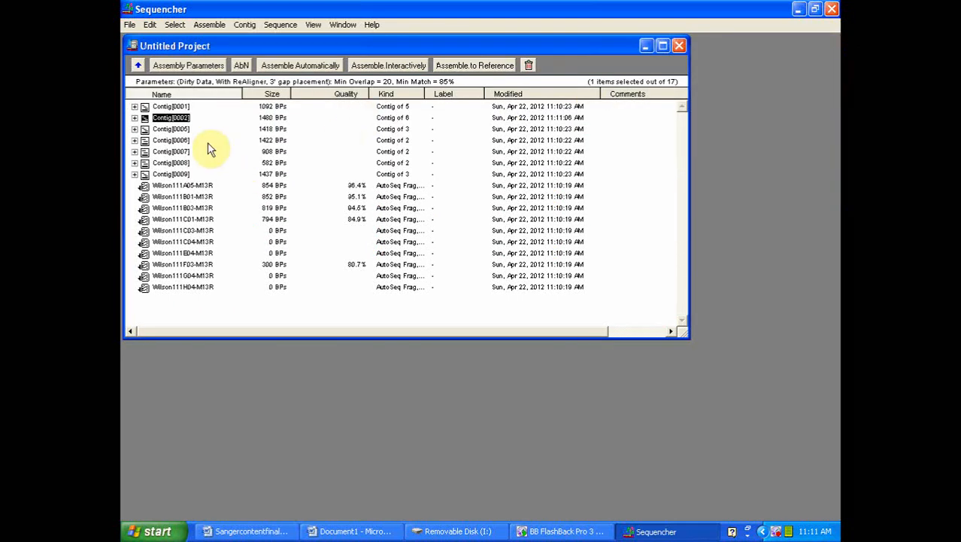
double_click(171, 150)
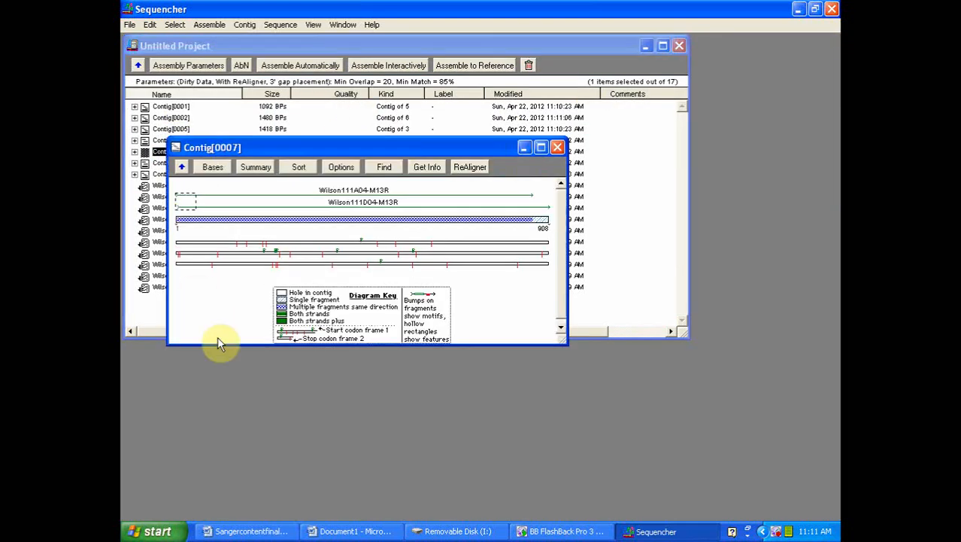
click(213, 165)
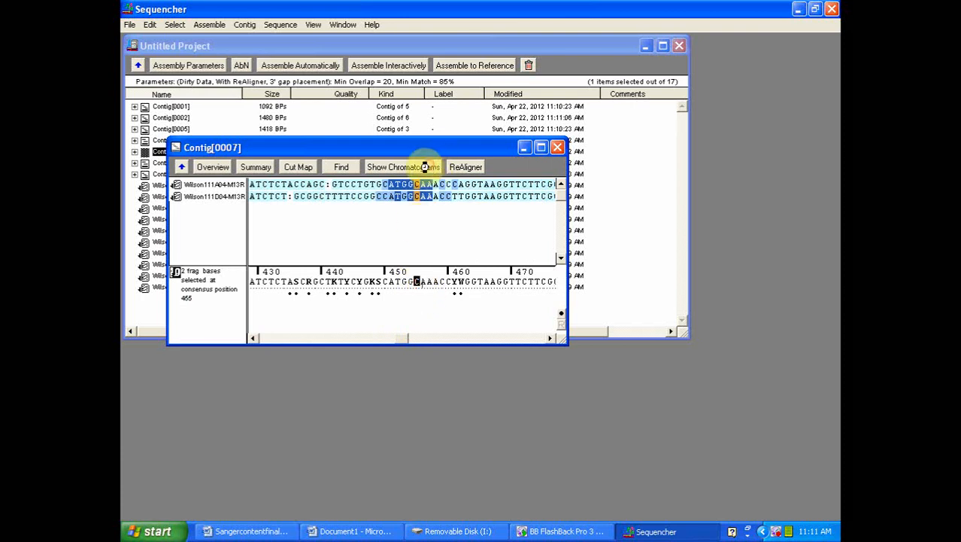
click(403, 166)
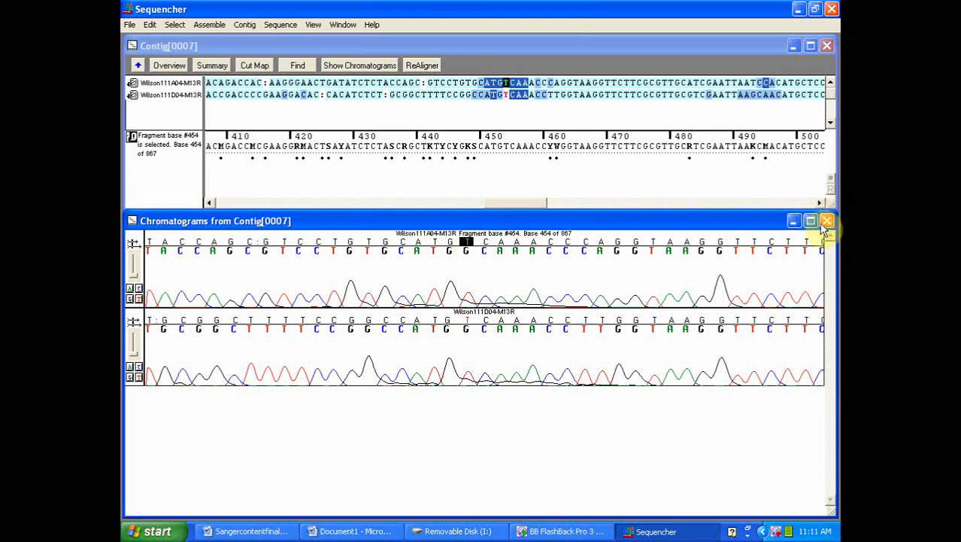
click(826, 219)
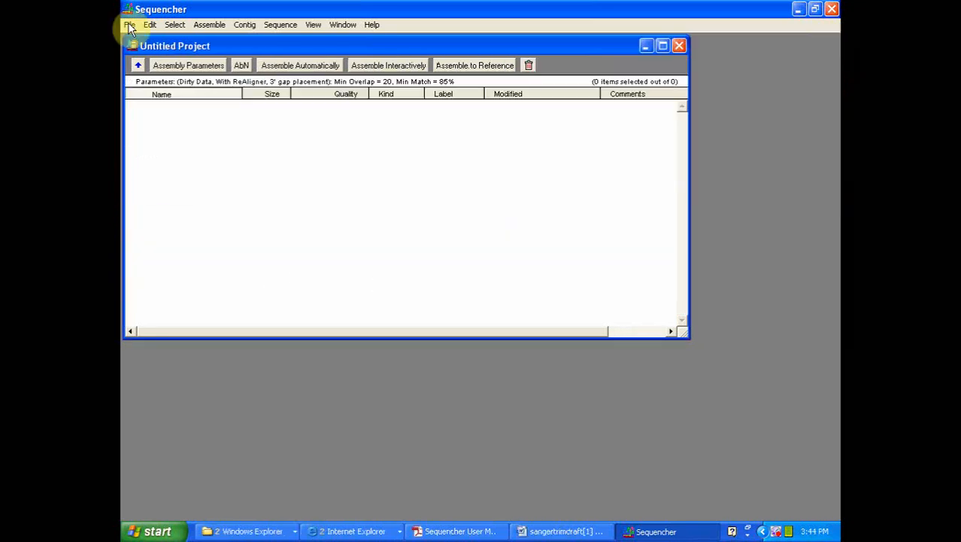
Import all 33 reads from folder 12889-ZON-94817 into the empty project
click(133, 24)
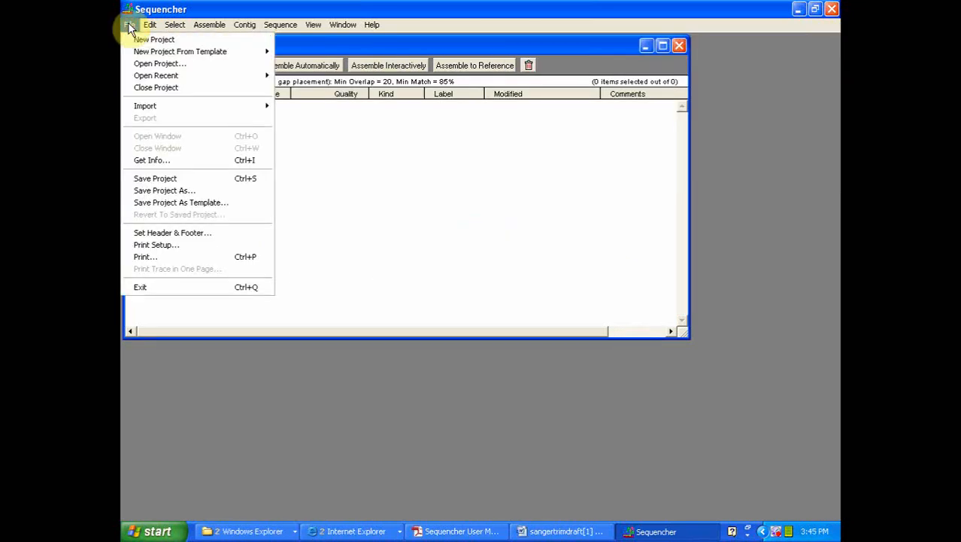
mouse_move(180, 110)
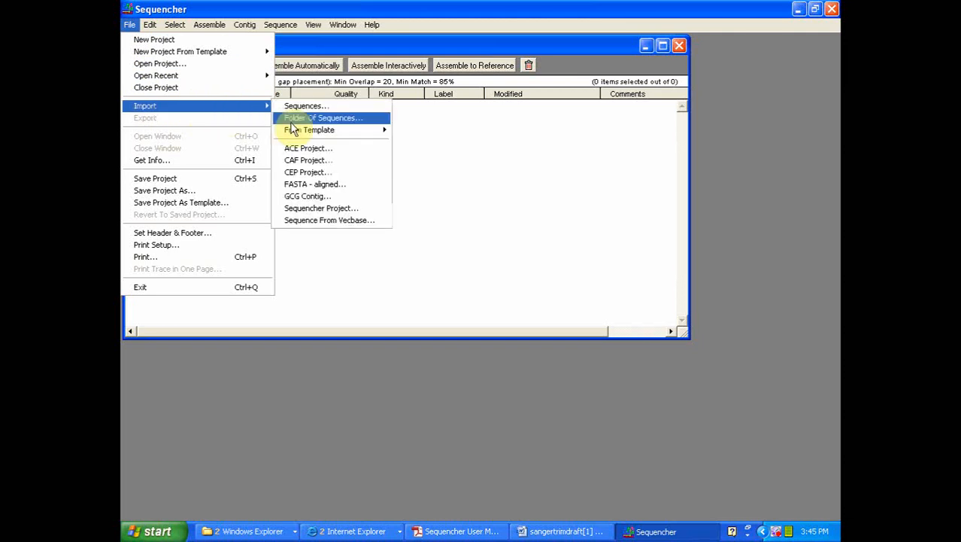
click(325, 117)
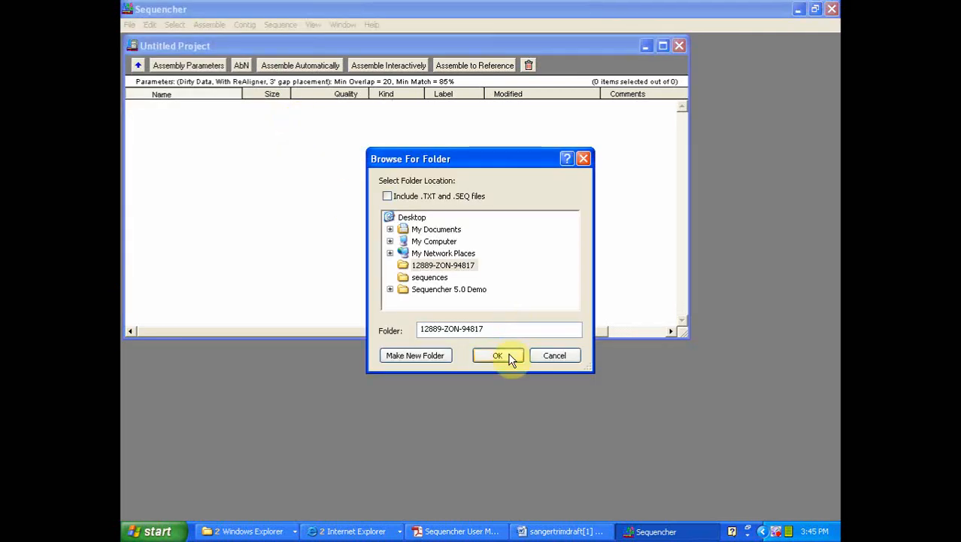
click(498, 355)
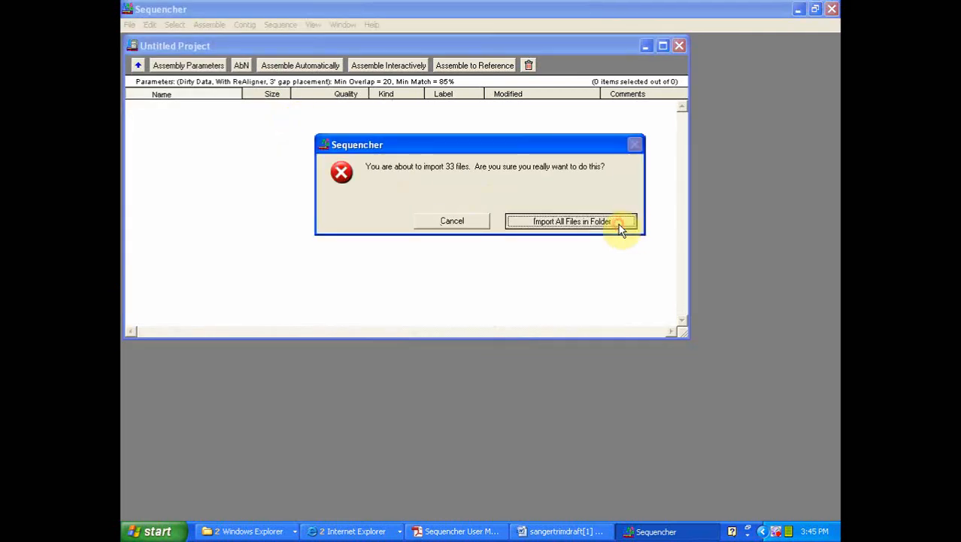
click(563, 220)
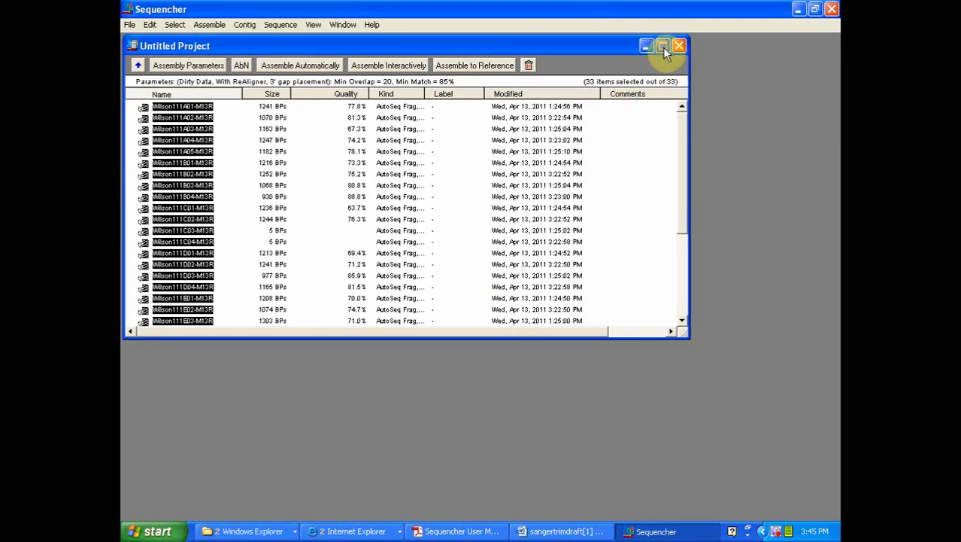
click(658, 47)
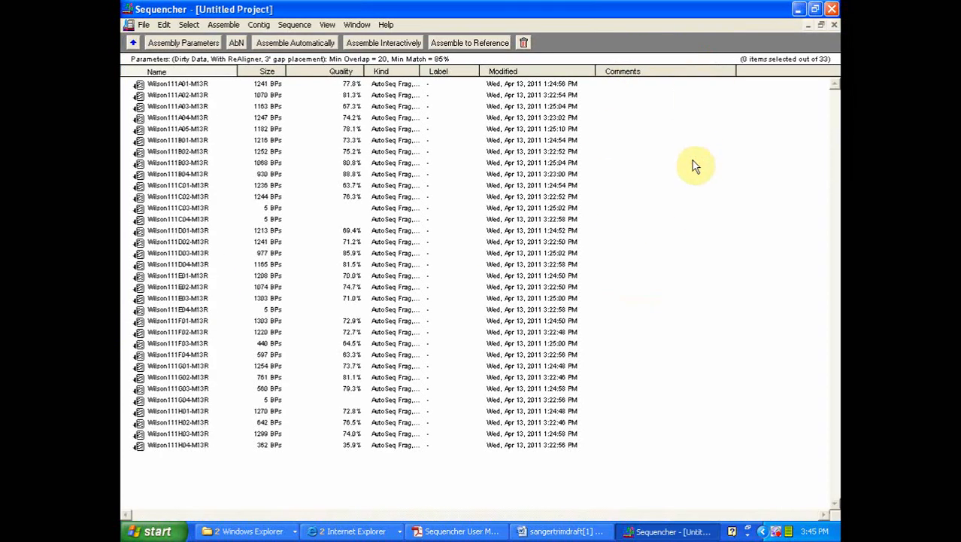
mouse_move(123, 331)
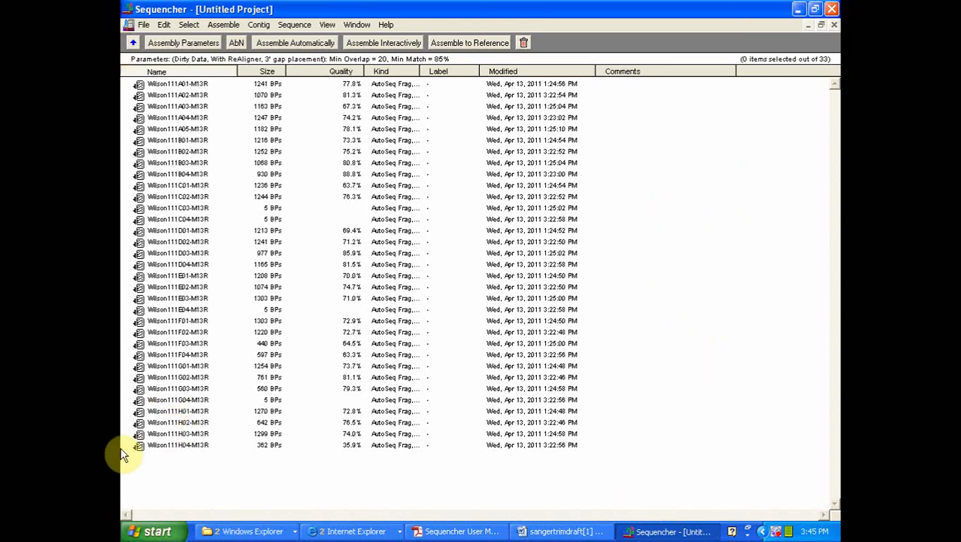
mouse_move(706, 382)
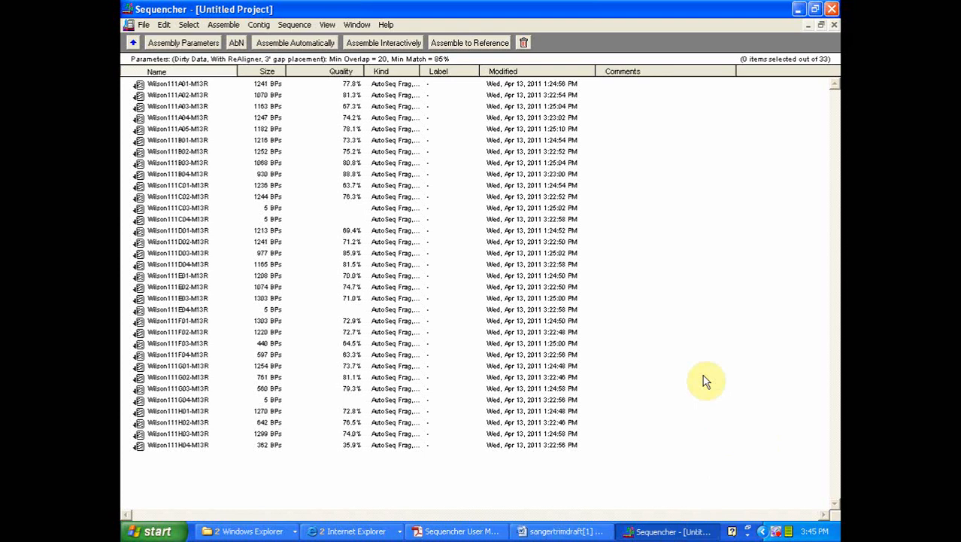
mouse_move(729, 194)
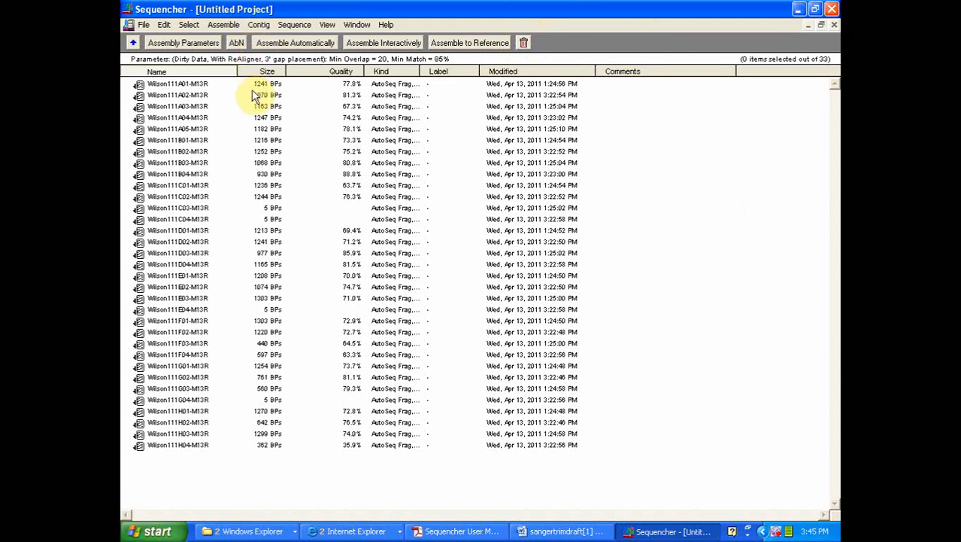
mouse_move(294, 111)
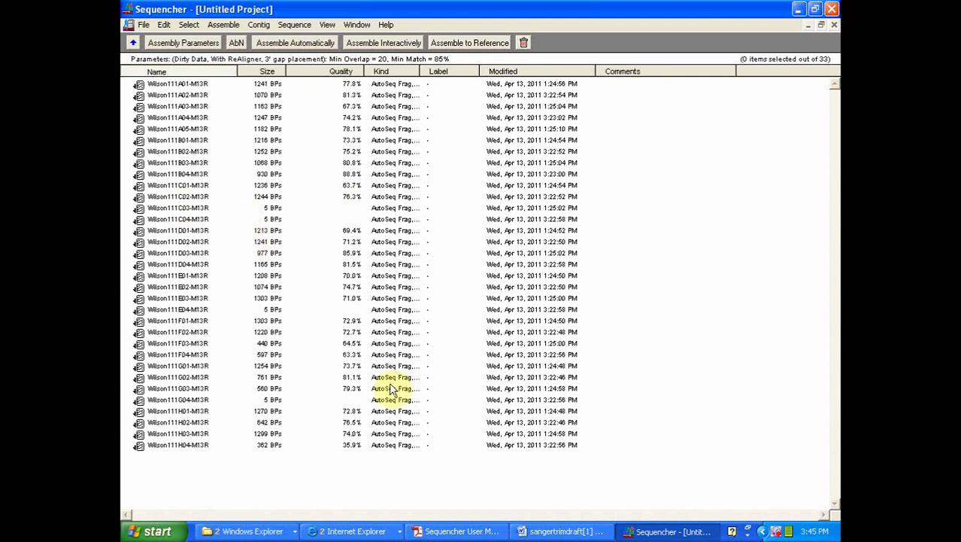
mouse_move(491, 469)
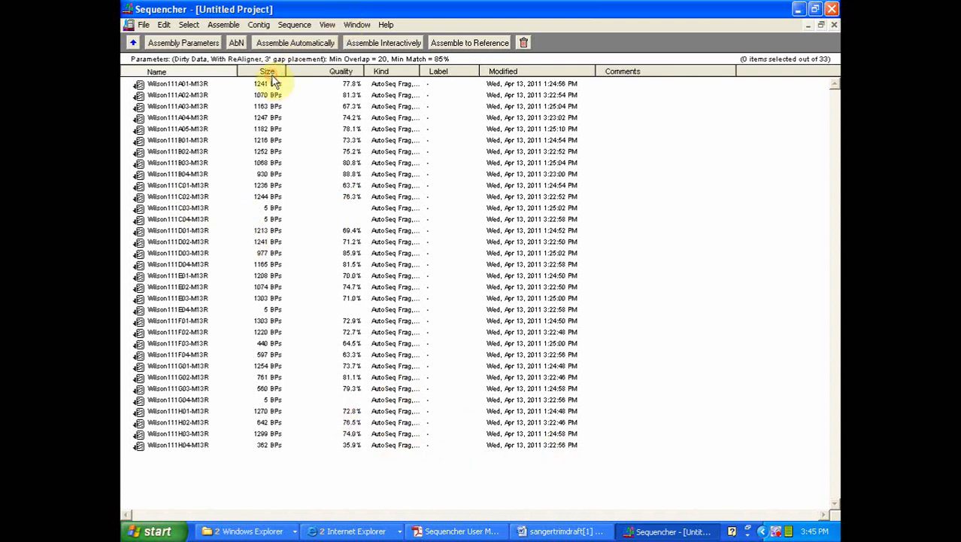
Sort reads by size and throw away the four 5 bp reads
click(261, 71)
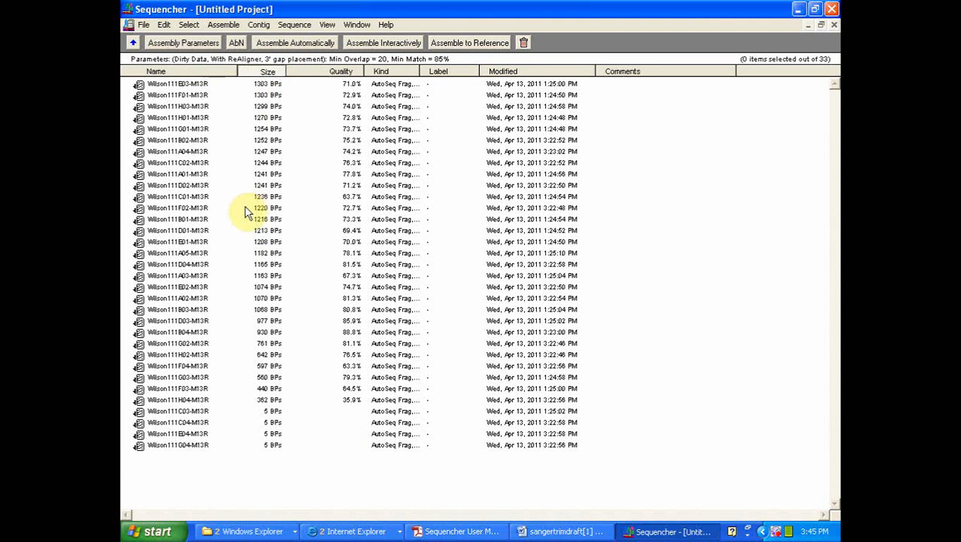
mouse_move(268, 201)
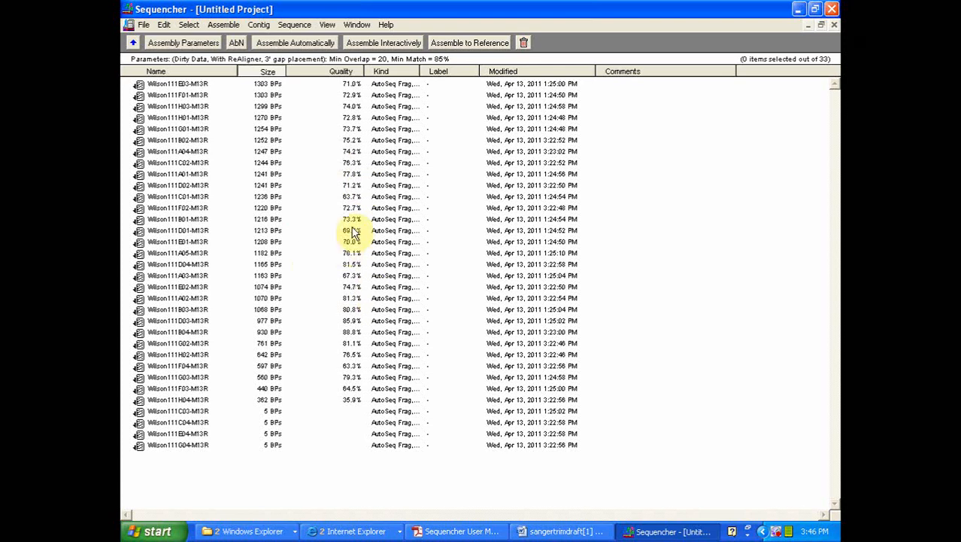
mouse_move(135, 259)
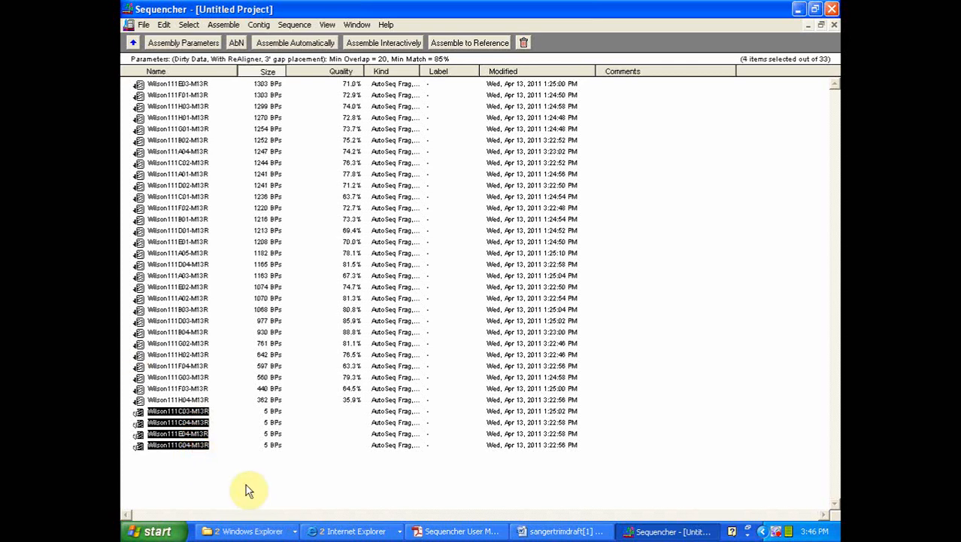
mouse_move(241, 501)
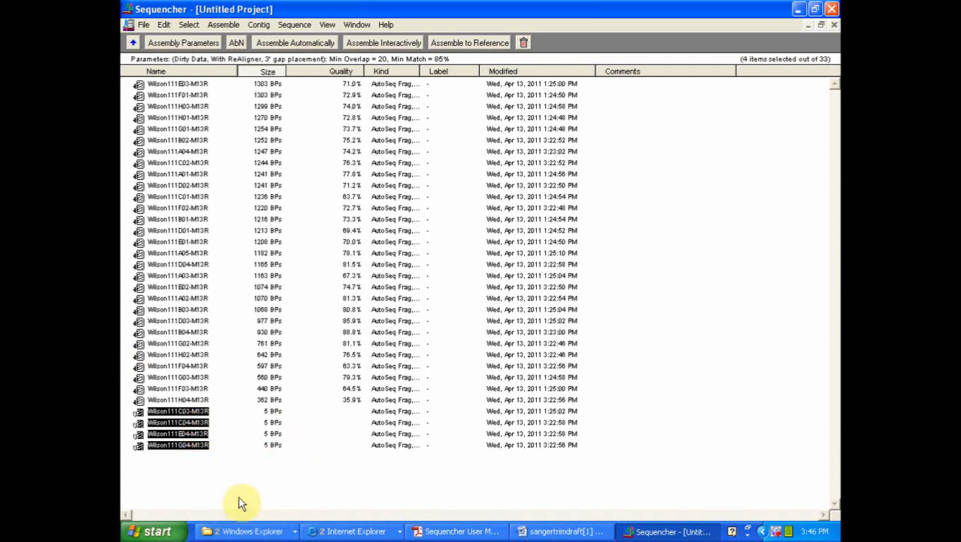
mouse_move(837, 27)
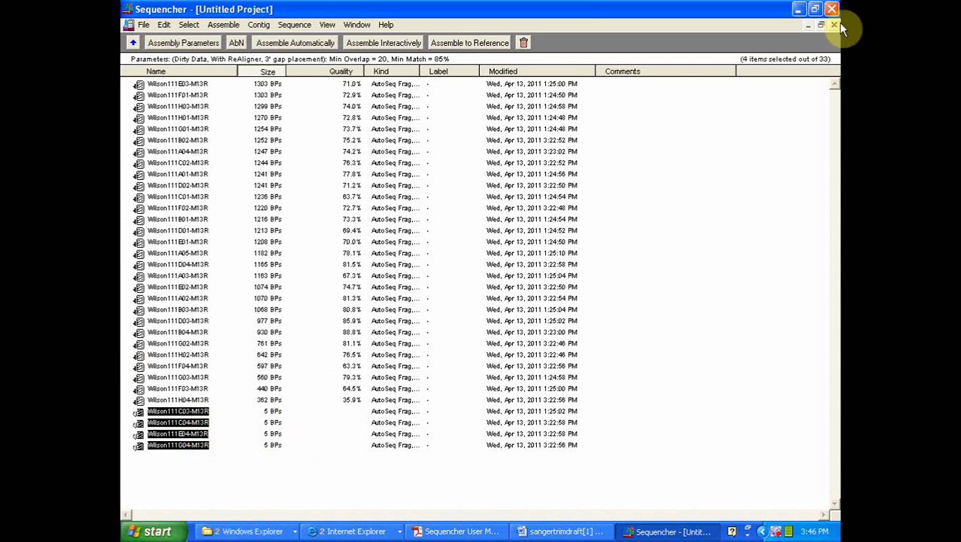
mouse_move(519, 36)
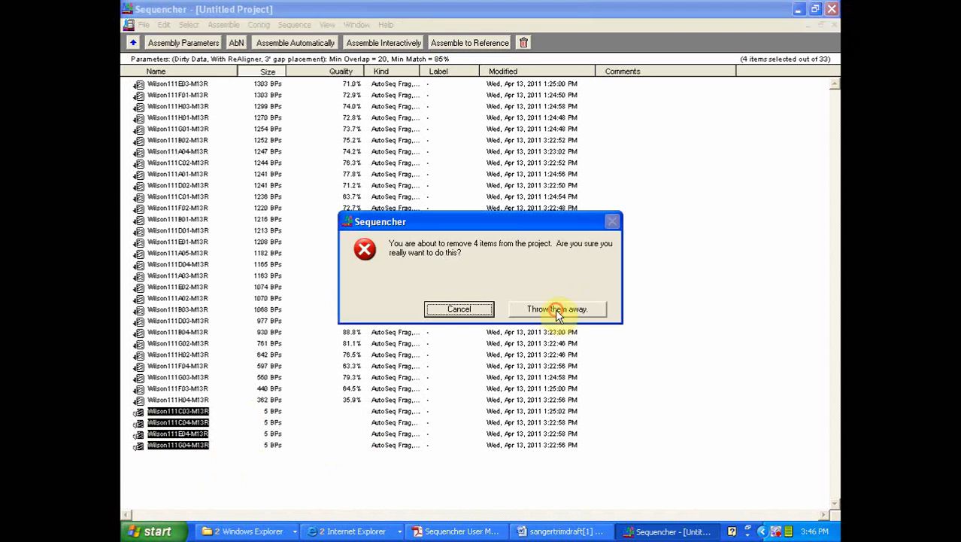
click(558, 309)
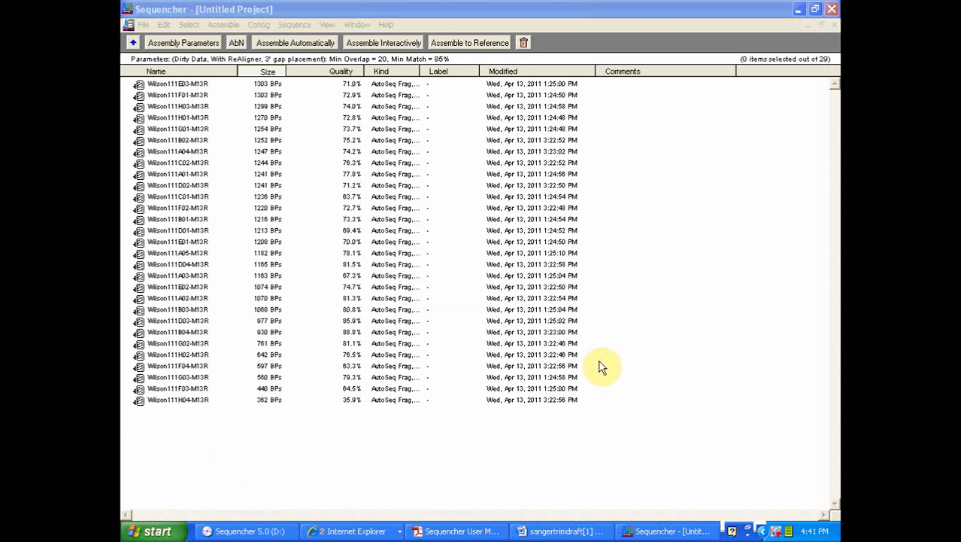
mouse_move(198, 163)
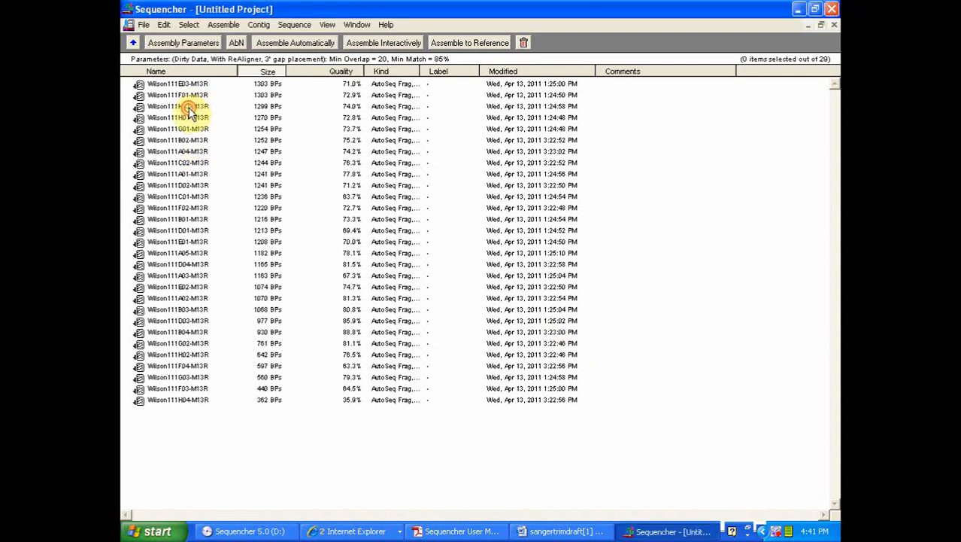
Open read Wilson111H03-M13R in the sequence editor showing its 1299 bases
click(181, 105)
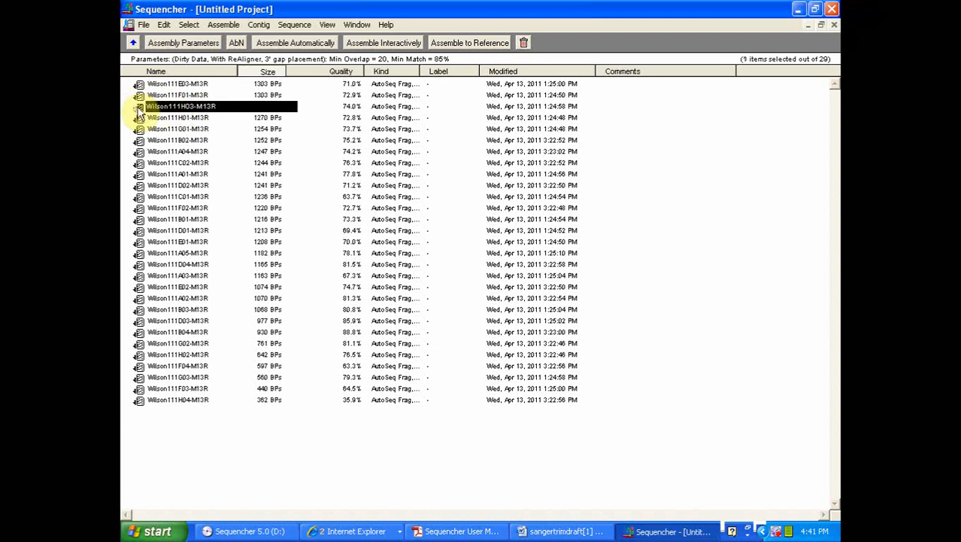
double_click(180, 105)
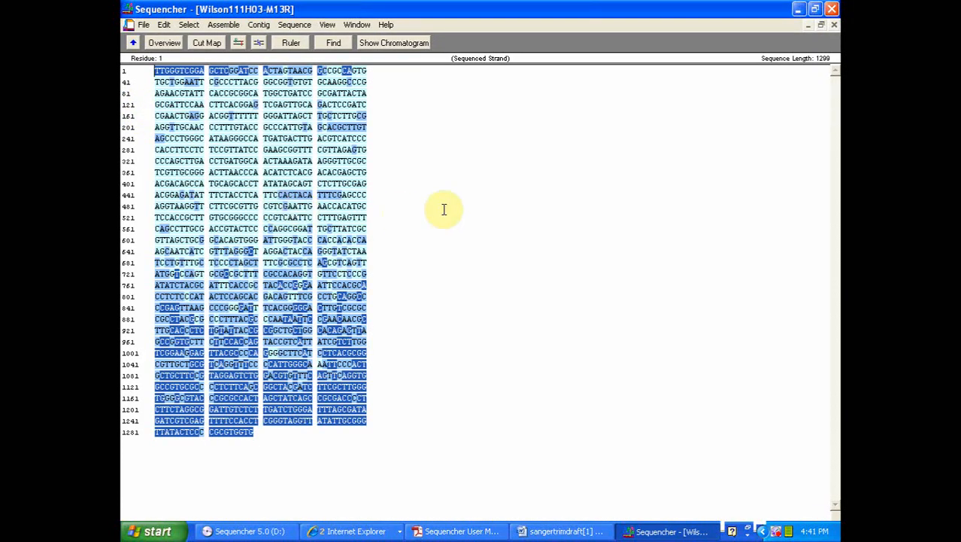
mouse_move(436, 181)
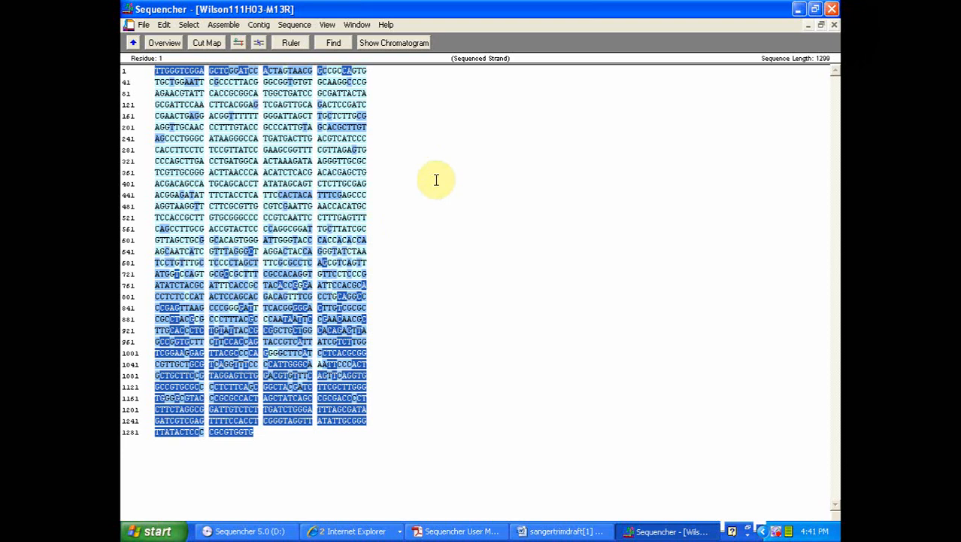
mouse_move(454, 184)
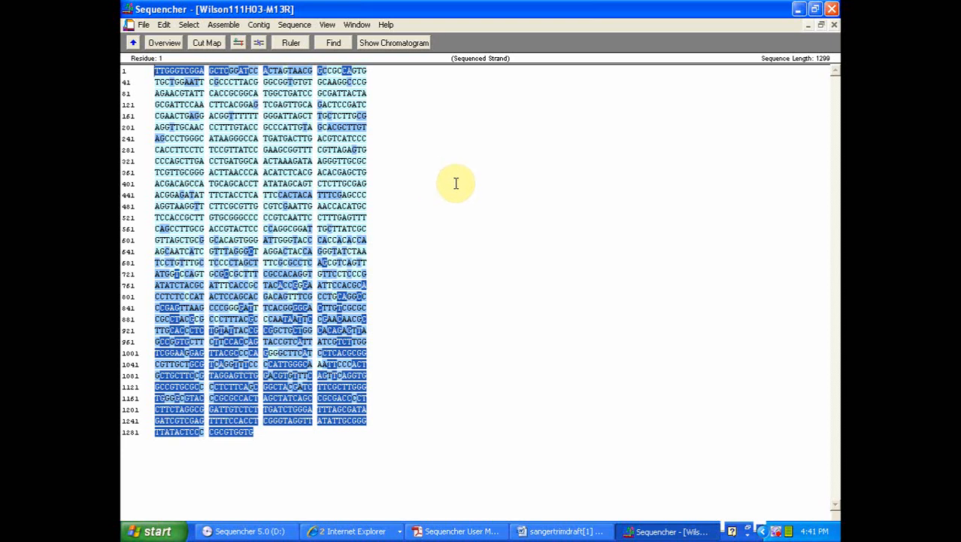
mouse_move(391, 108)
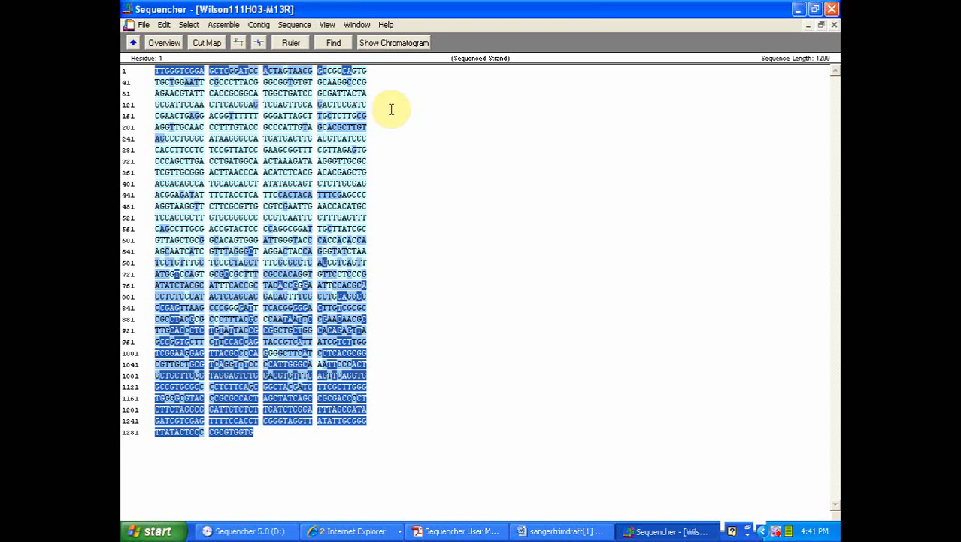
mouse_move(384, 124)
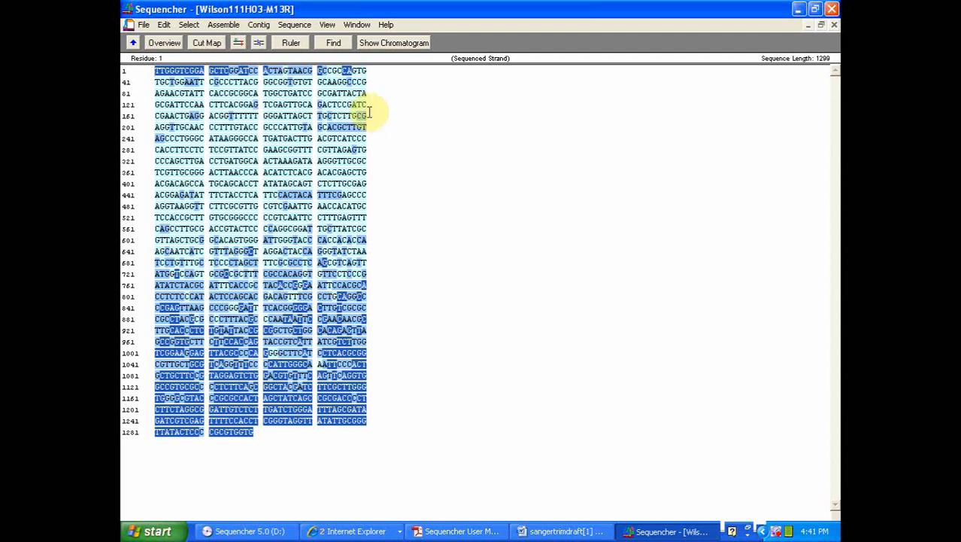
click(370, 24)
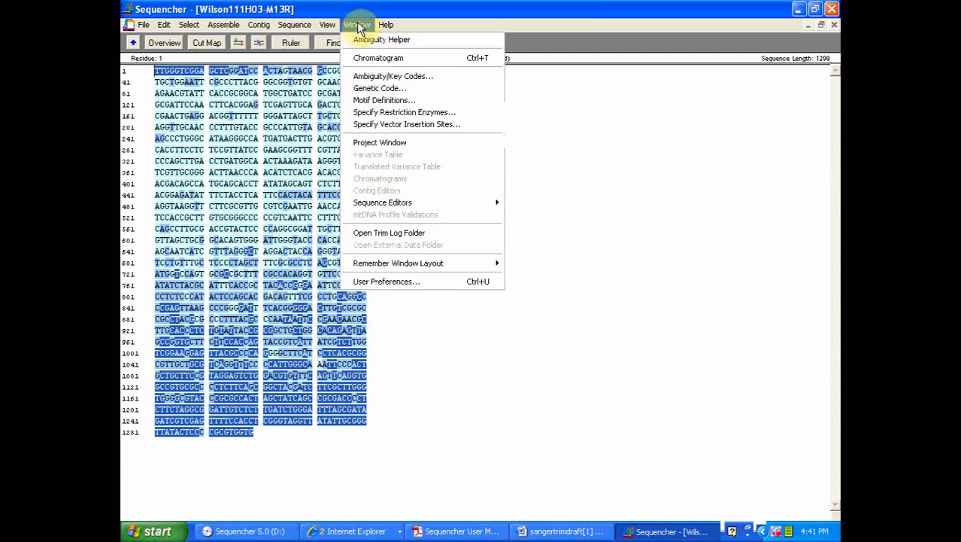
Set confidence ranges to Low 20 and High 40 in User Preferences and close them
click(385, 281)
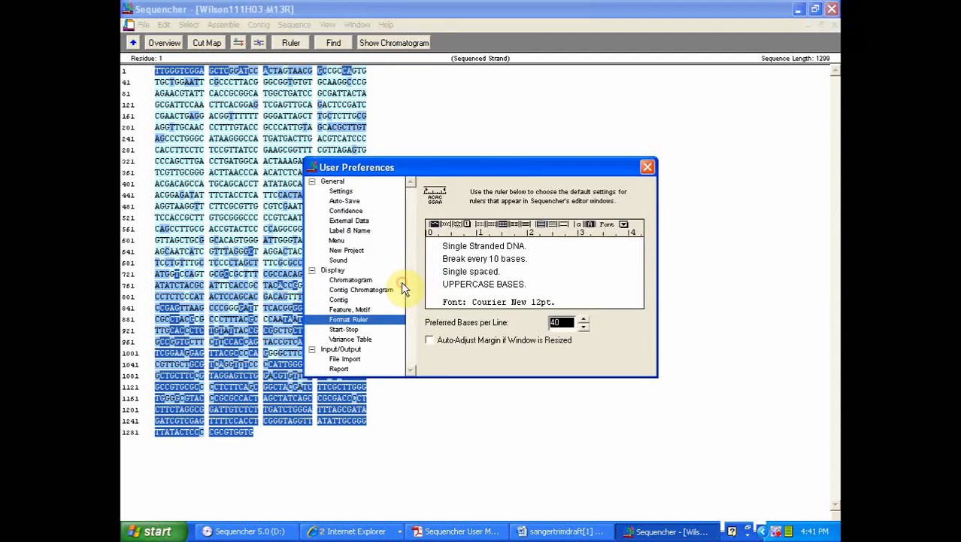
click(345, 210)
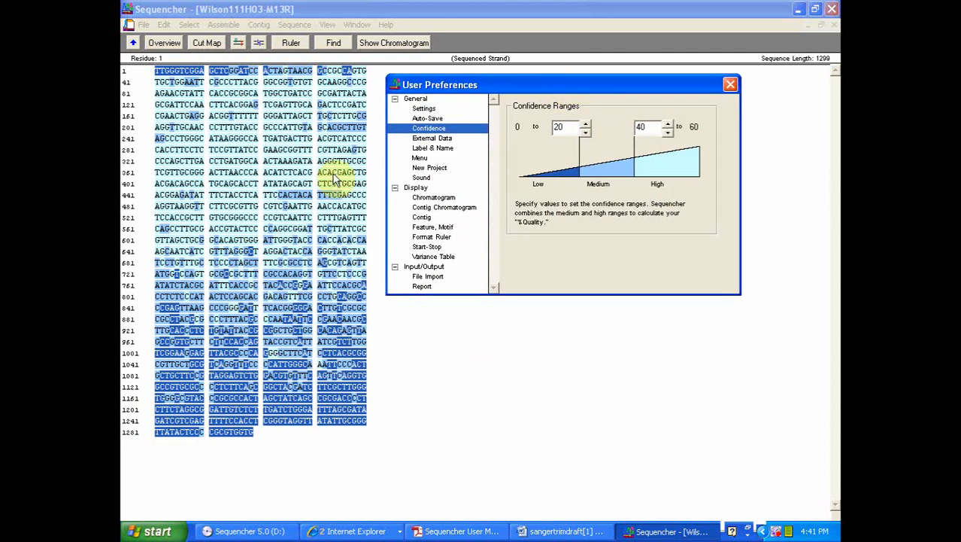
mouse_move(579, 168)
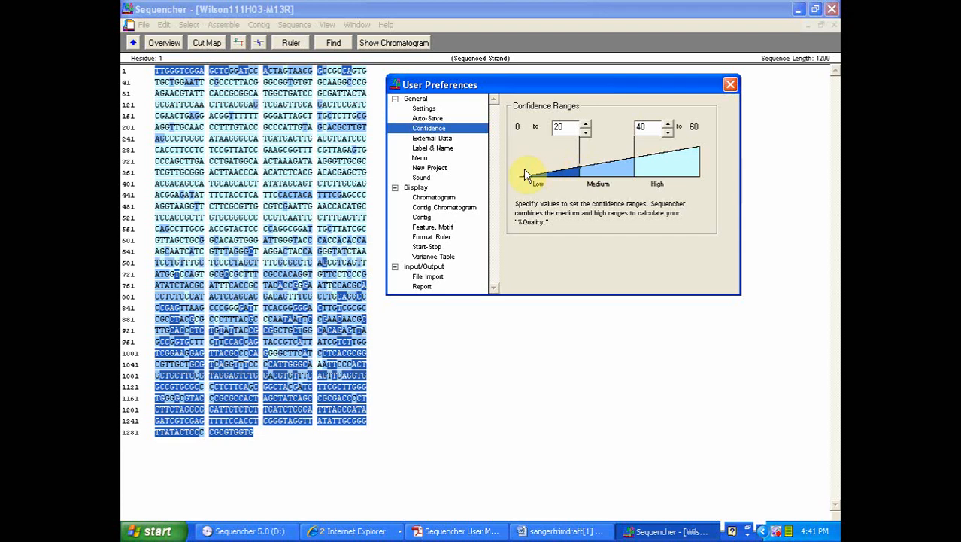
mouse_move(527, 165)
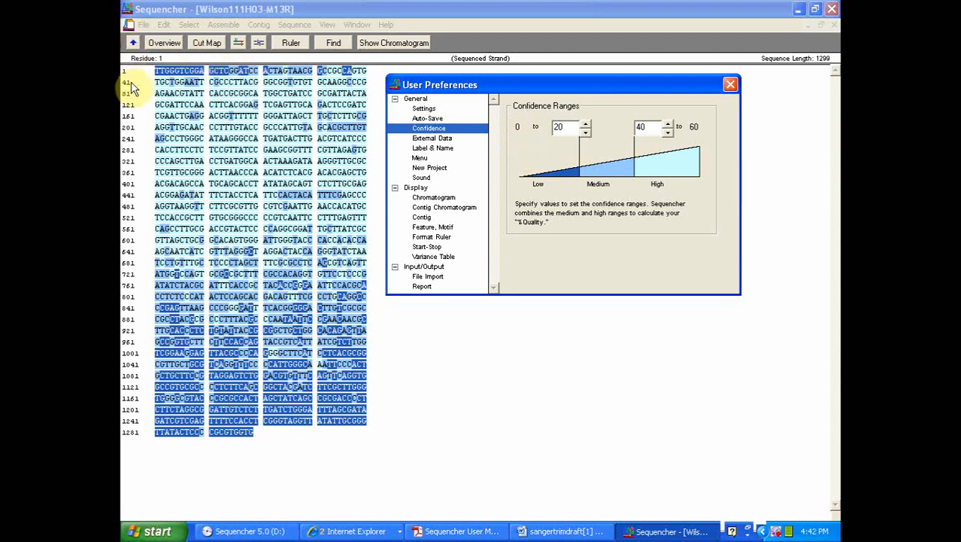
mouse_move(130, 196)
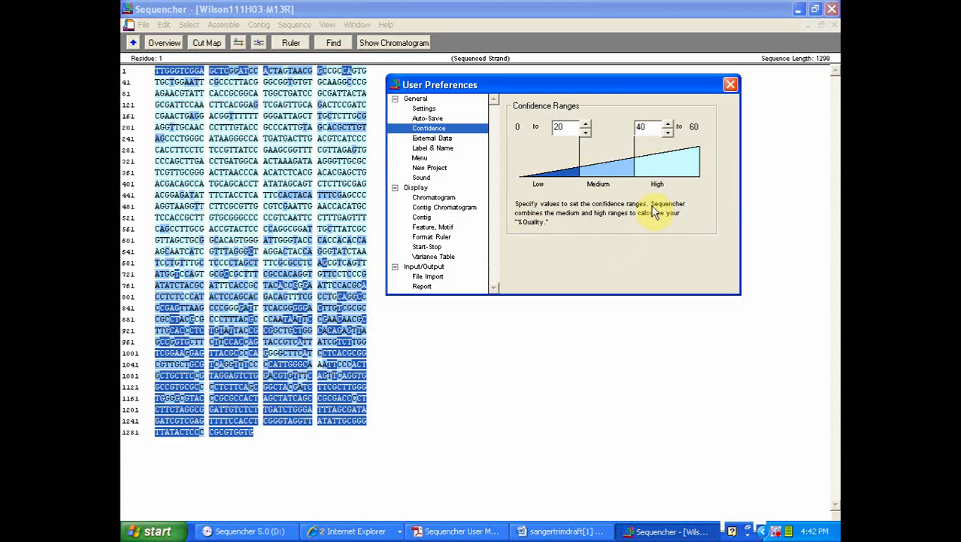
mouse_move(617, 126)
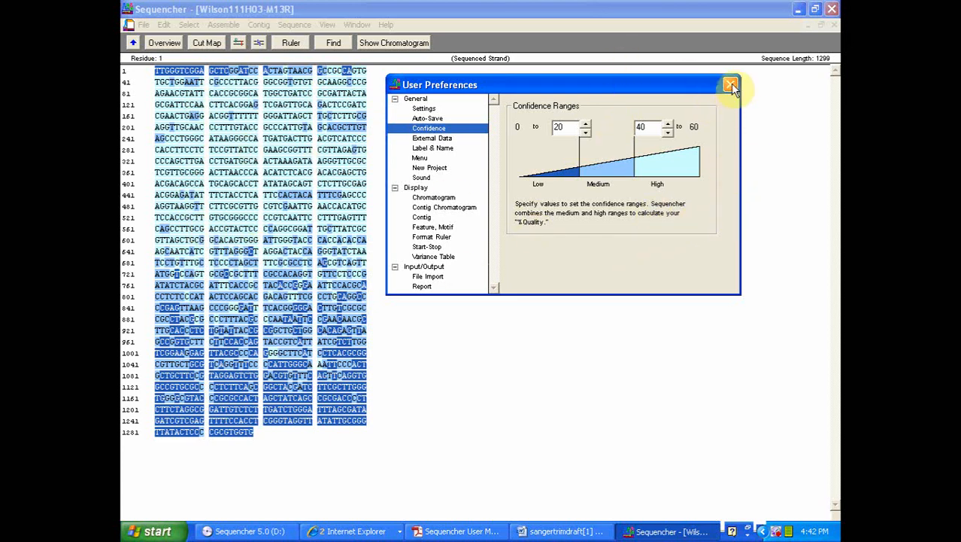
mouse_move(728, 89)
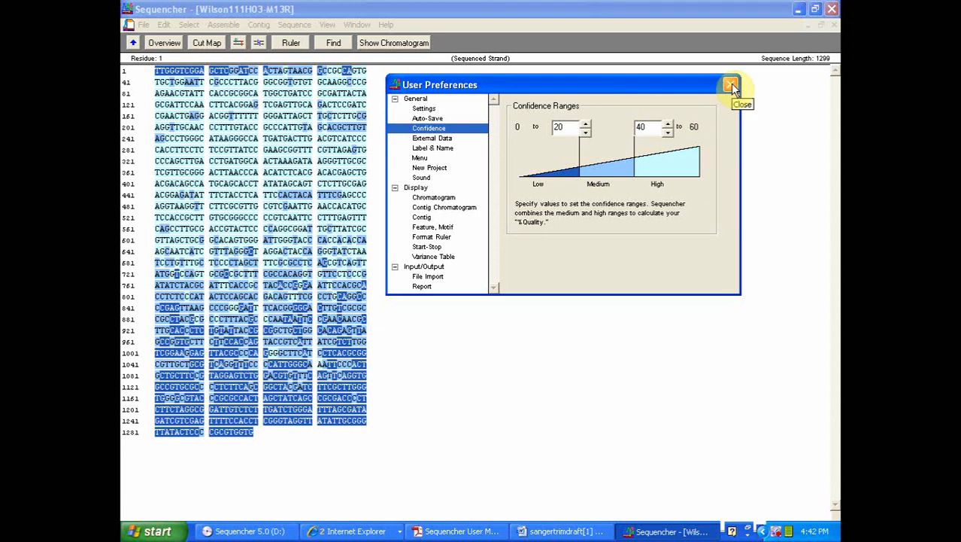
mouse_move(686, 84)
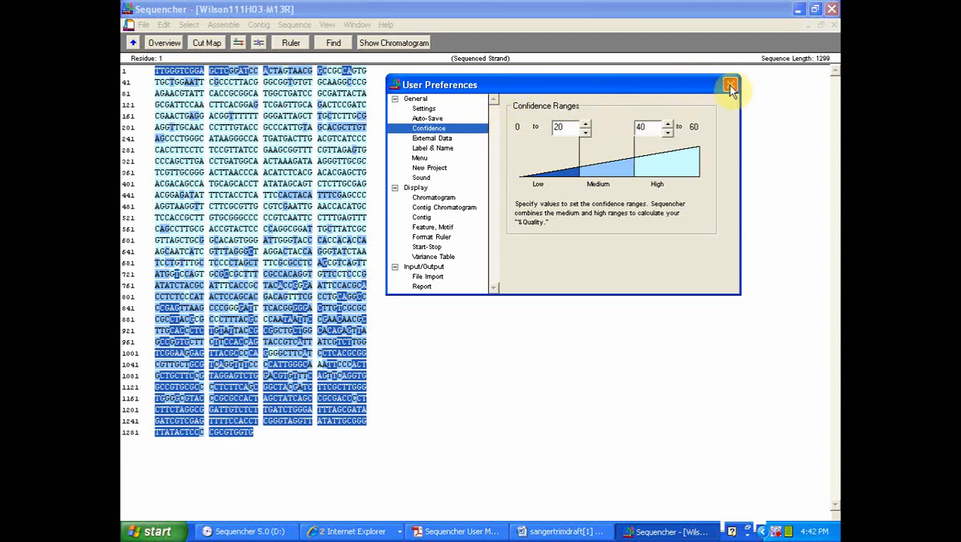
click(731, 81)
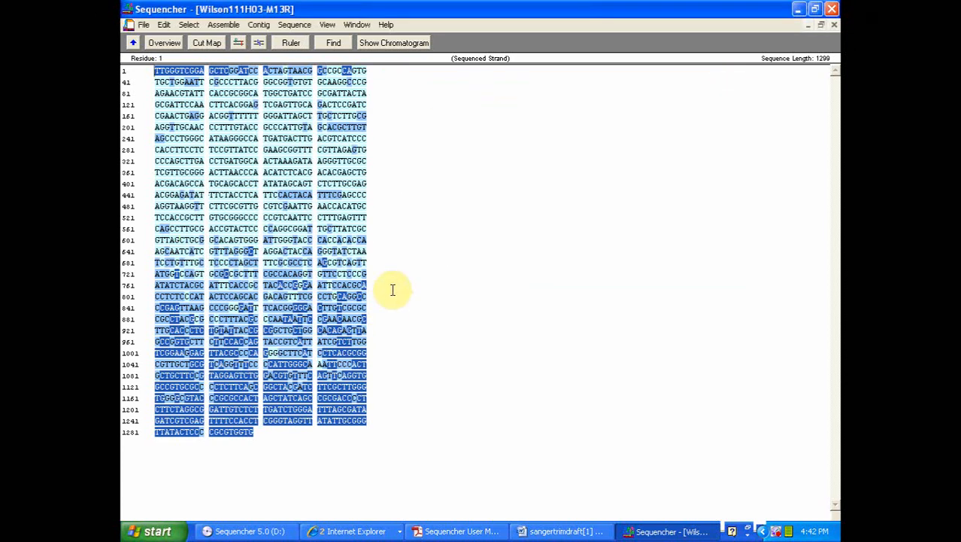
mouse_move(403, 219)
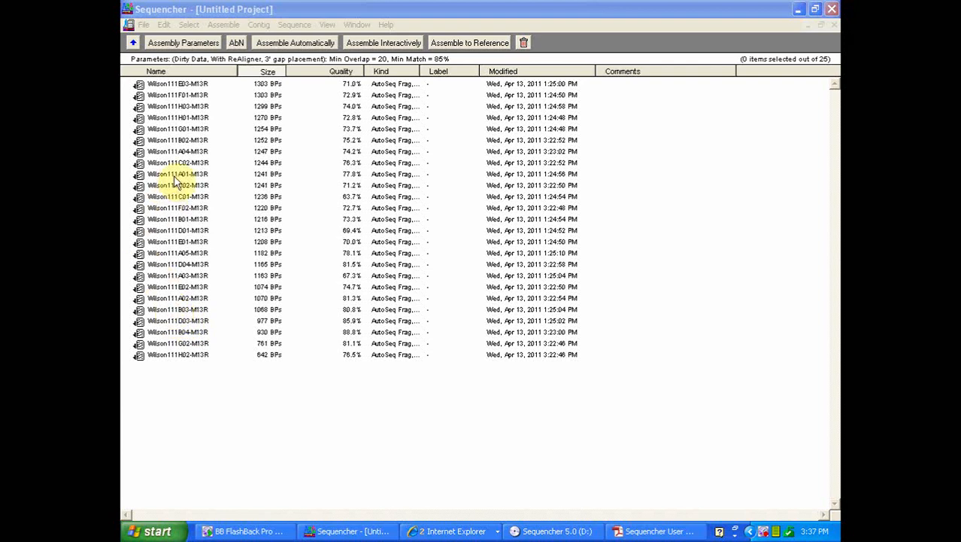
Open read Wilson111A04-M13R to show its chromatogram trace
click(179, 151)
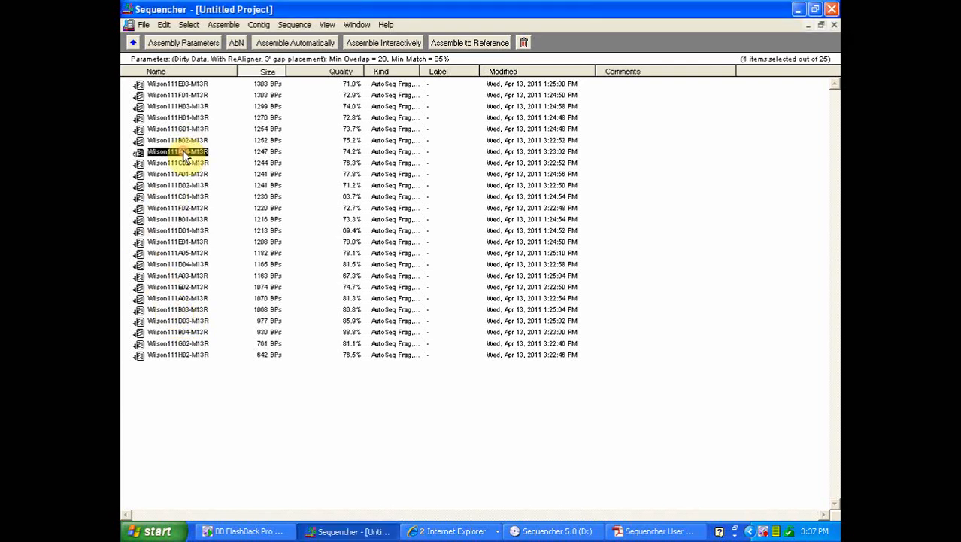
double_click(179, 151)
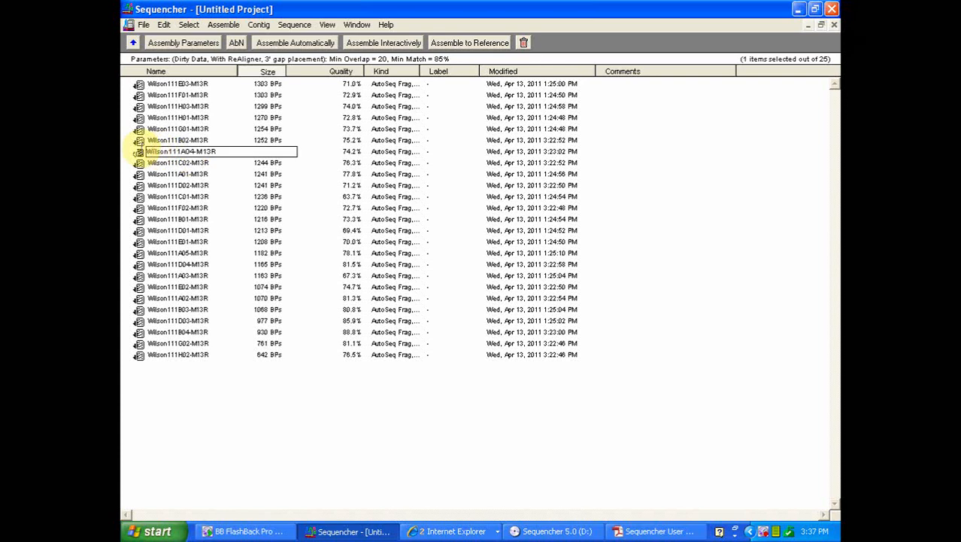
double_click(181, 150)
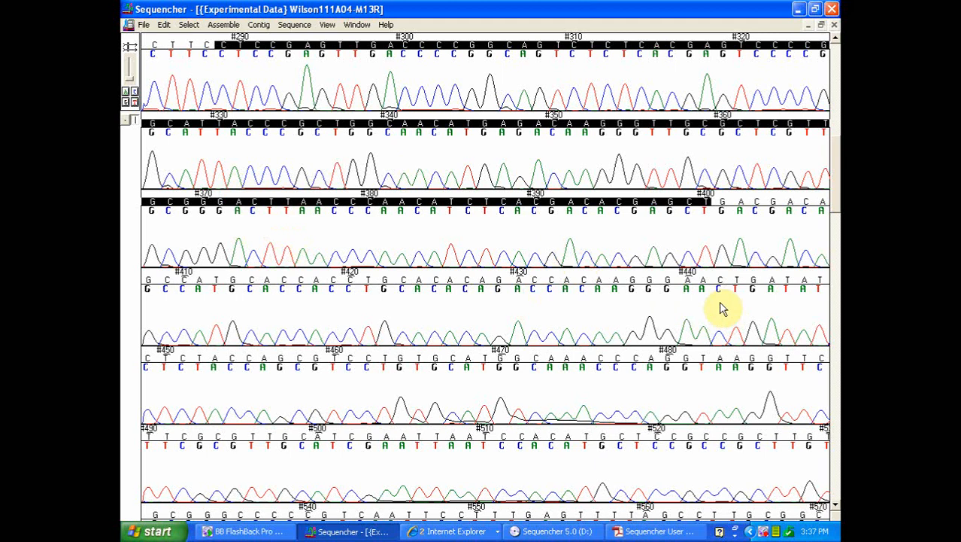
mouse_move(158, 154)
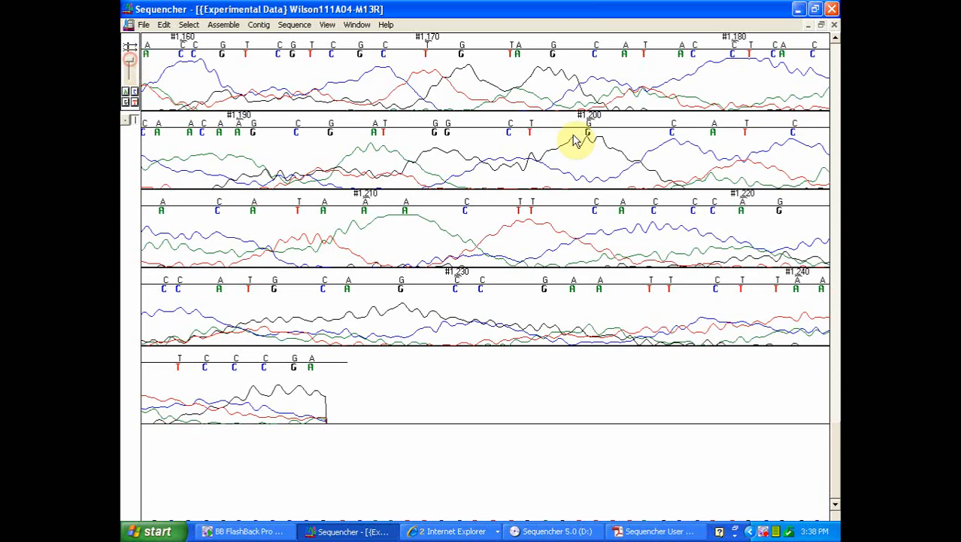
mouse_move(186, 161)
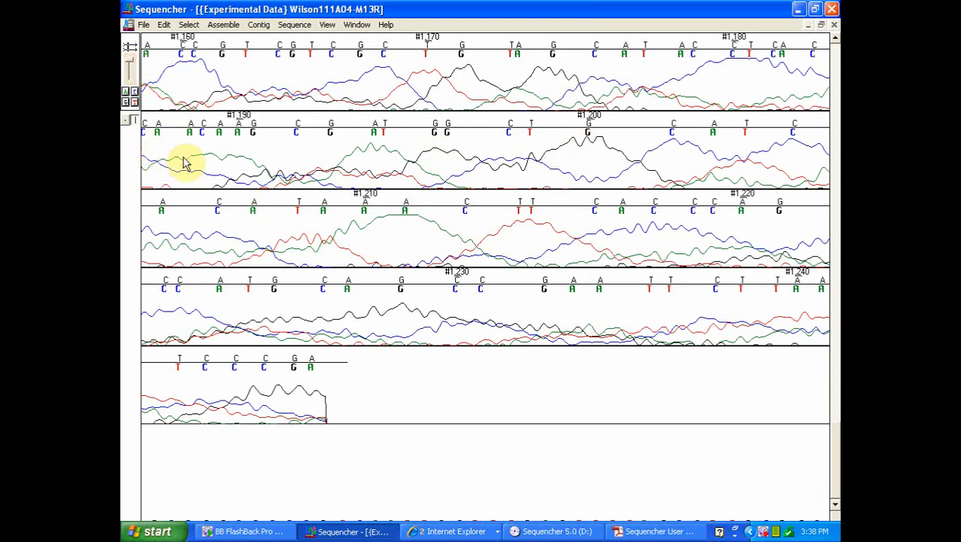
mouse_move(204, 153)
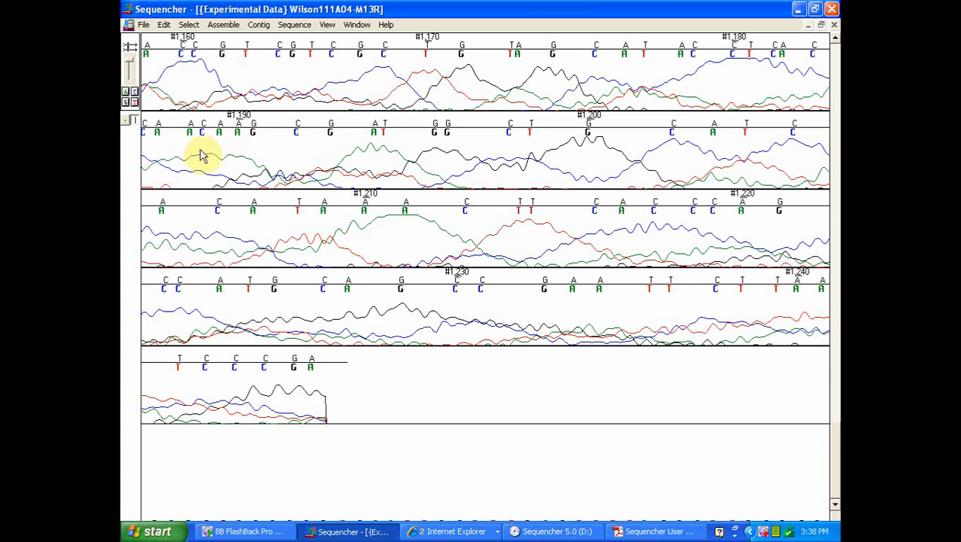
mouse_move(460, 139)
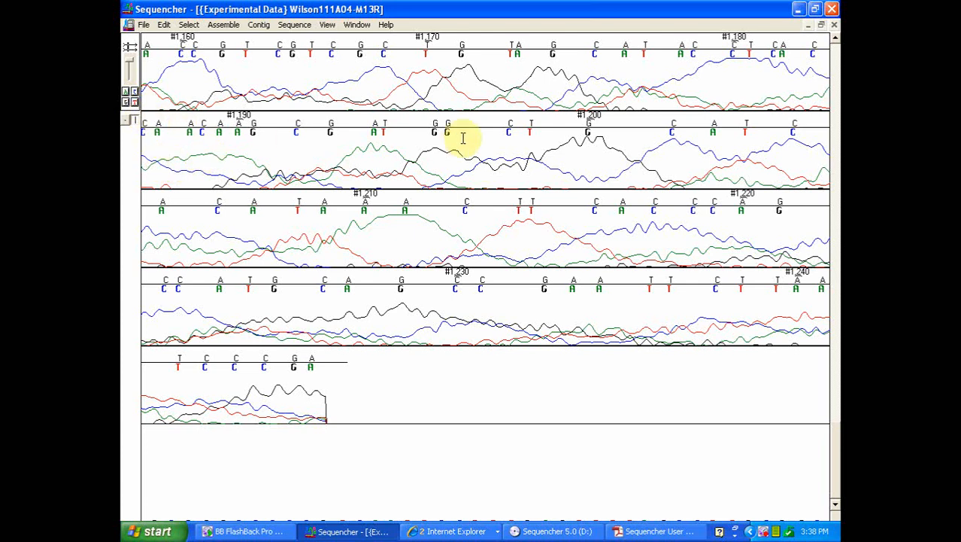
mouse_move(190, 179)
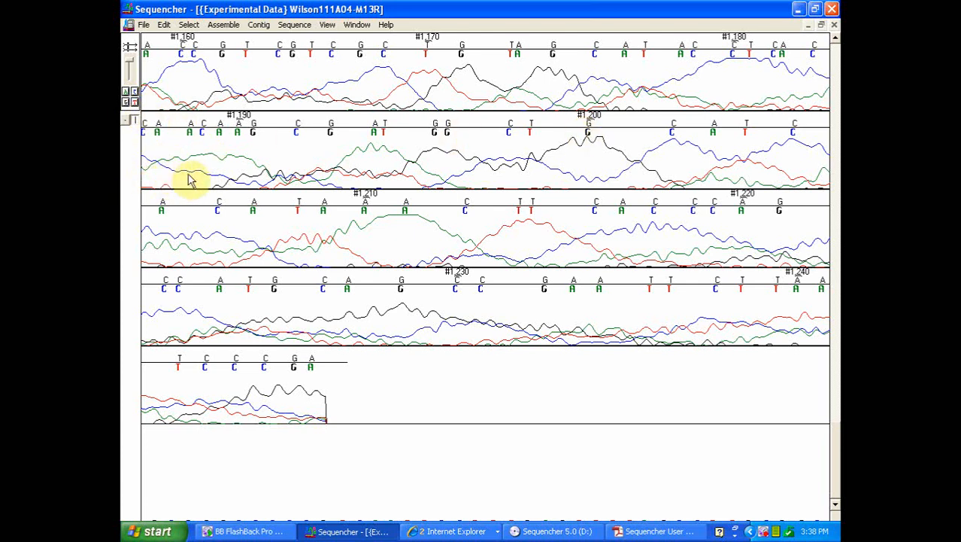
mouse_move(337, 226)
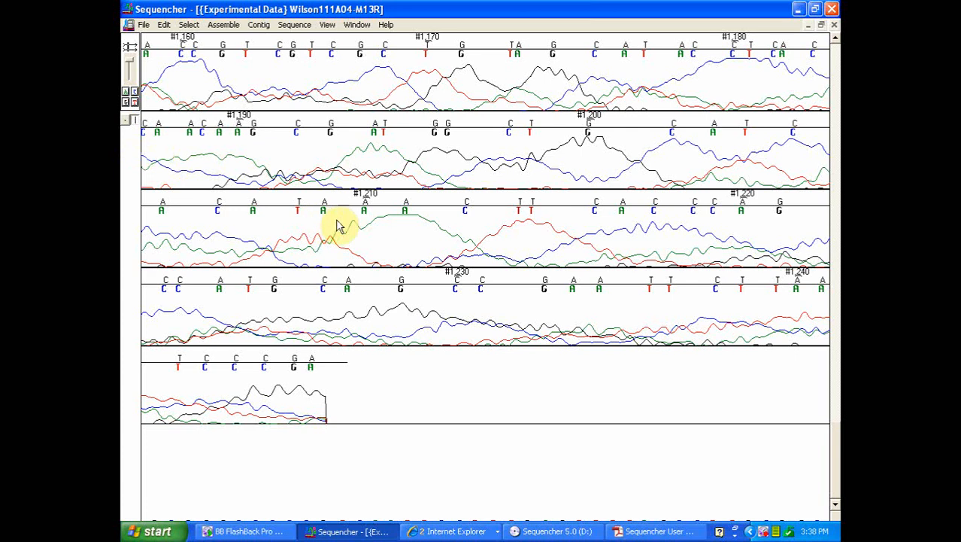
mouse_move(174, 169)
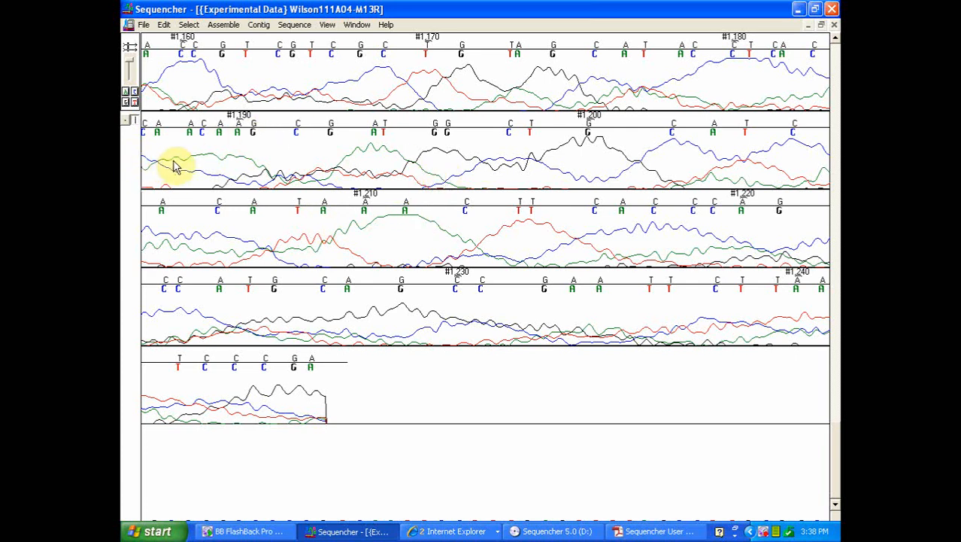
mouse_move(213, 158)
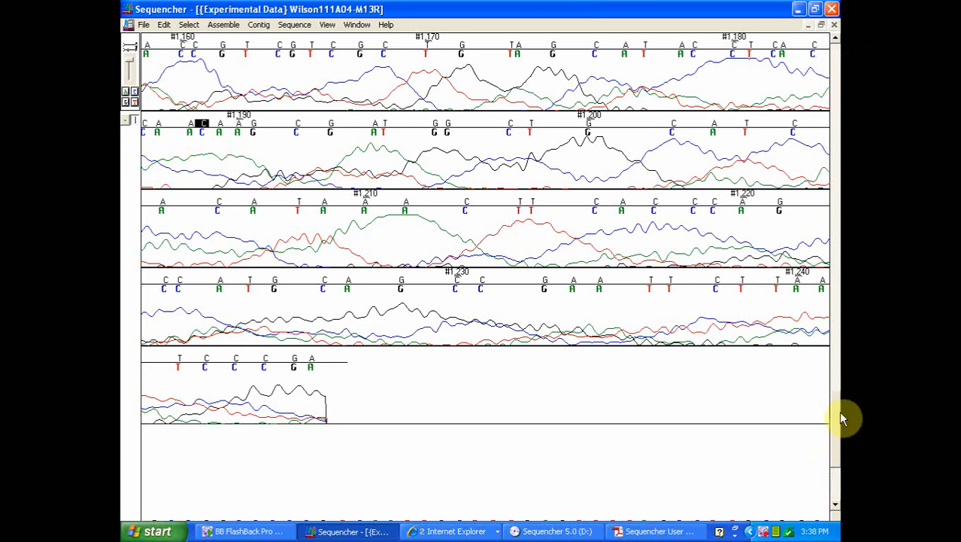
mouse_move(831, 33)
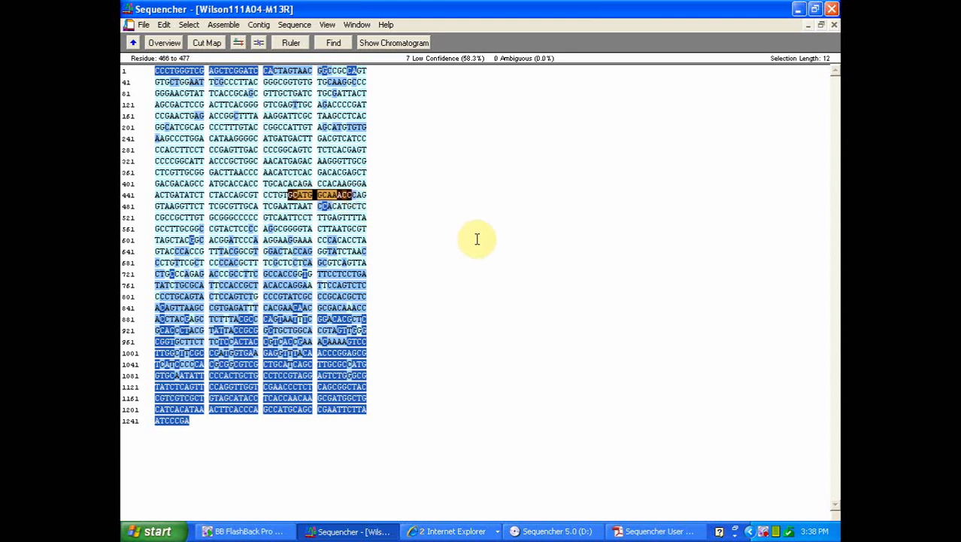
mouse_move(484, 211)
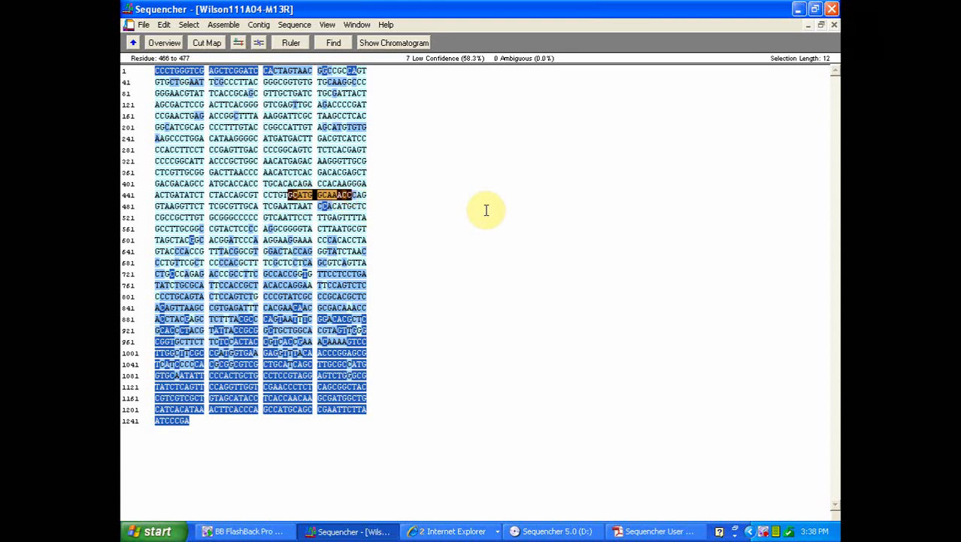
mouse_move(478, 185)
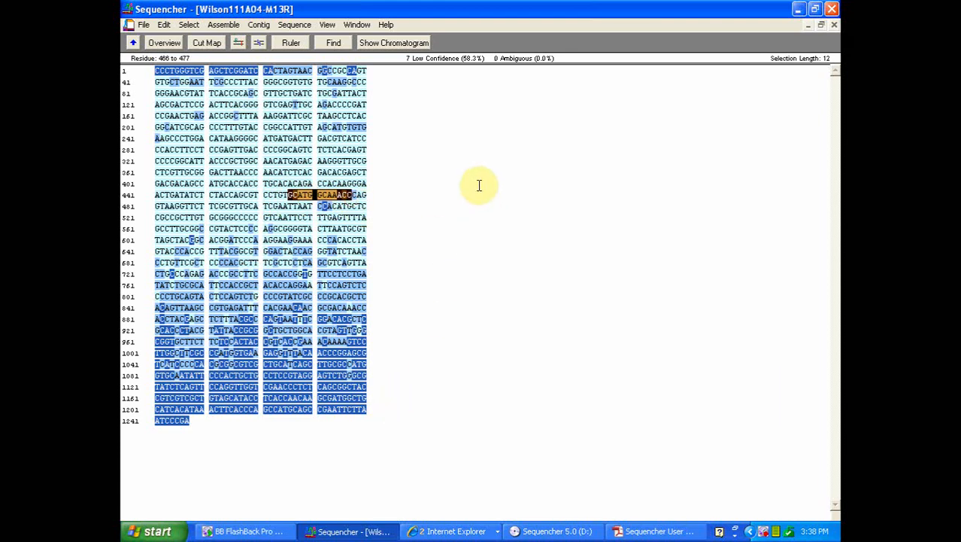
mouse_move(477, 173)
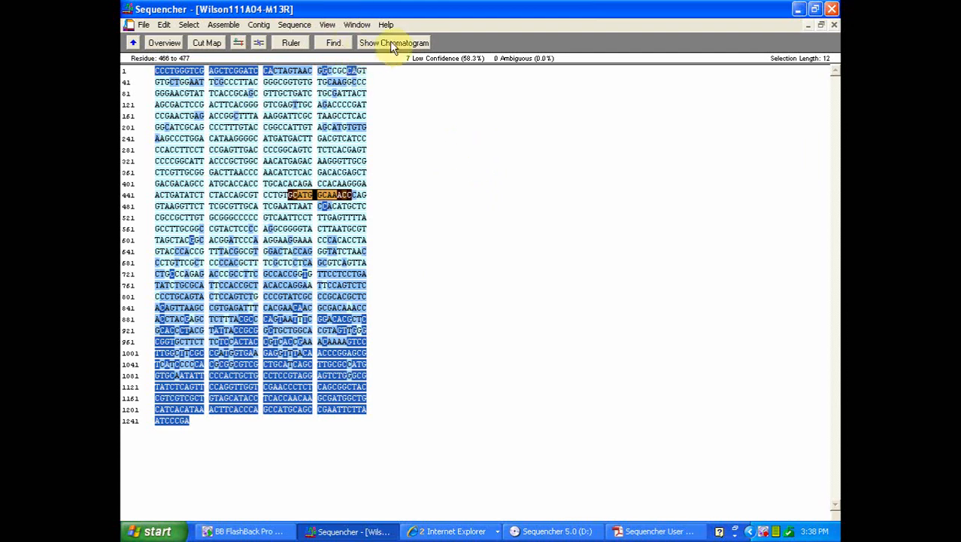
Show the chromatogram for residues 466–477 and mark the run of uncertain bases in the trace
click(400, 42)
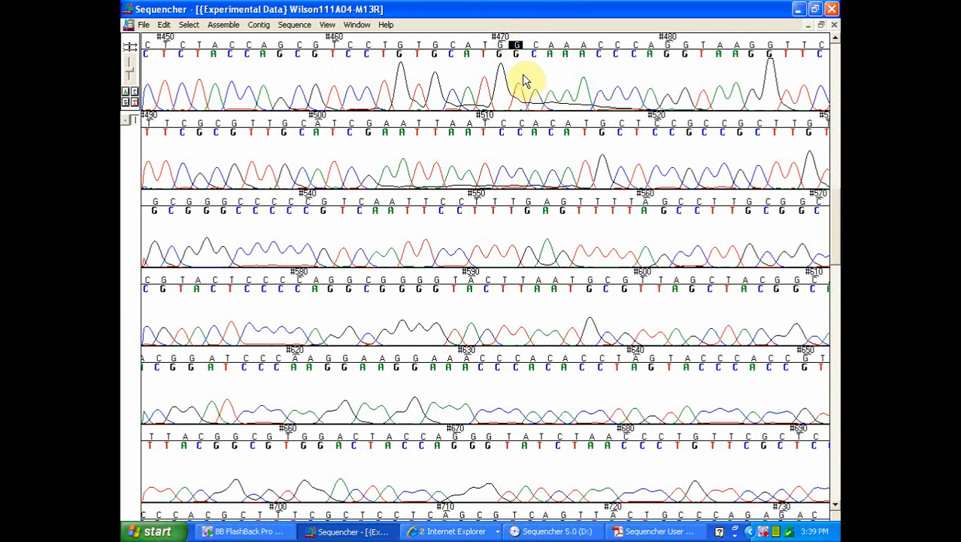
mouse_move(492, 40)
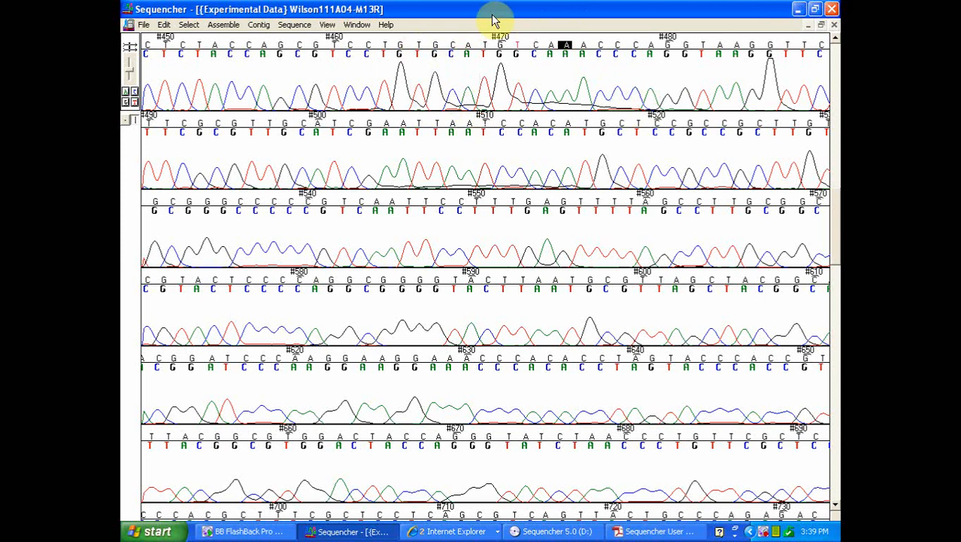
mouse_move(459, 68)
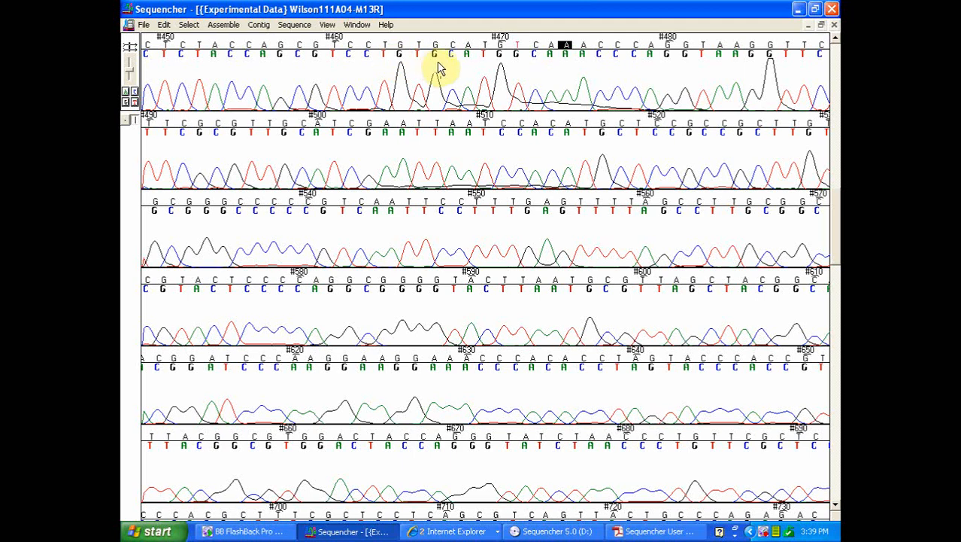
mouse_move(564, 94)
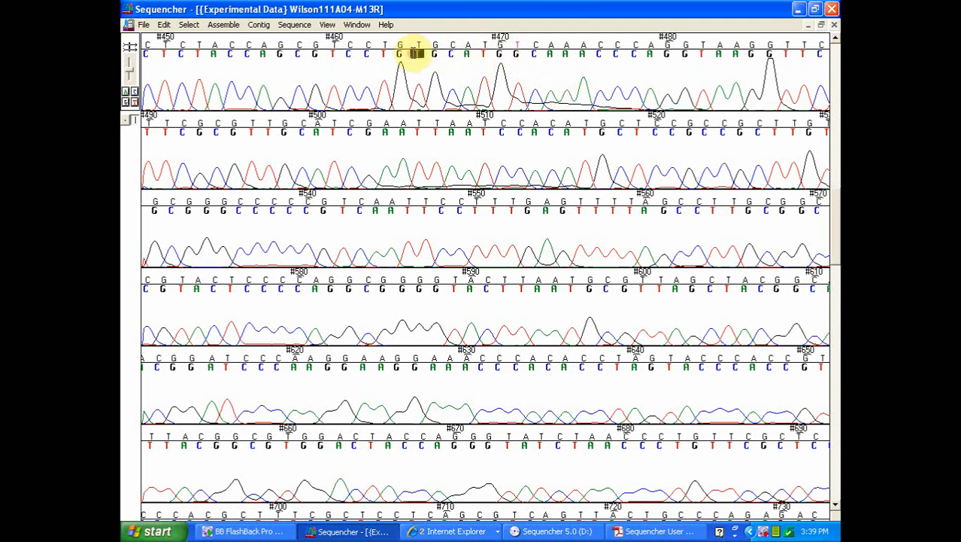
drag(414, 54, 534, 54)
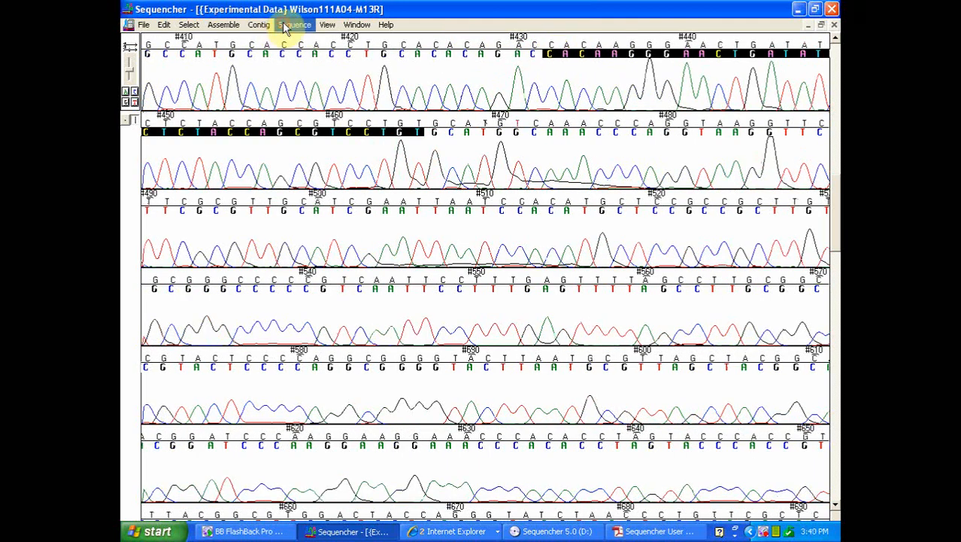
Close the chromatogram traces to return to the Wilson111A04-M13R base sequence
click(295, 24)
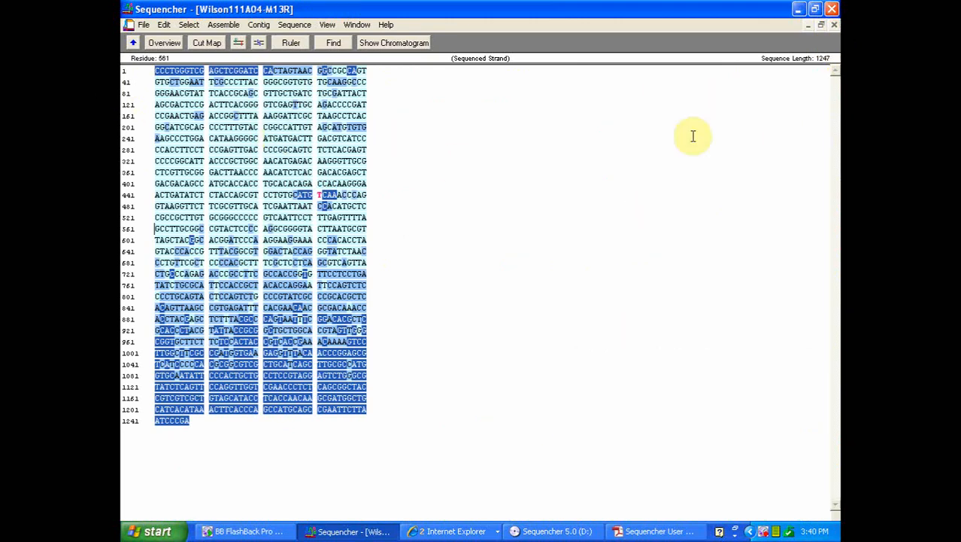
mouse_move(832, 33)
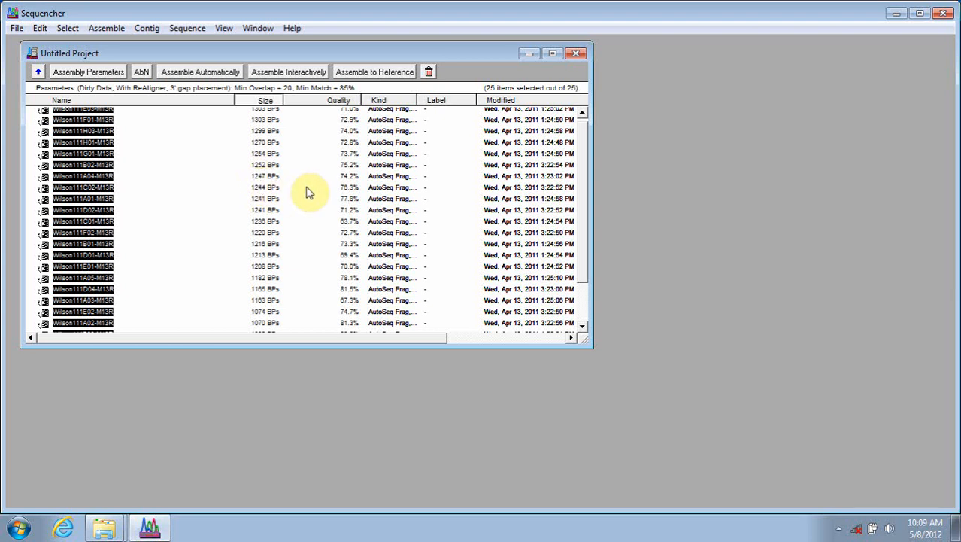
mouse_move(310, 187)
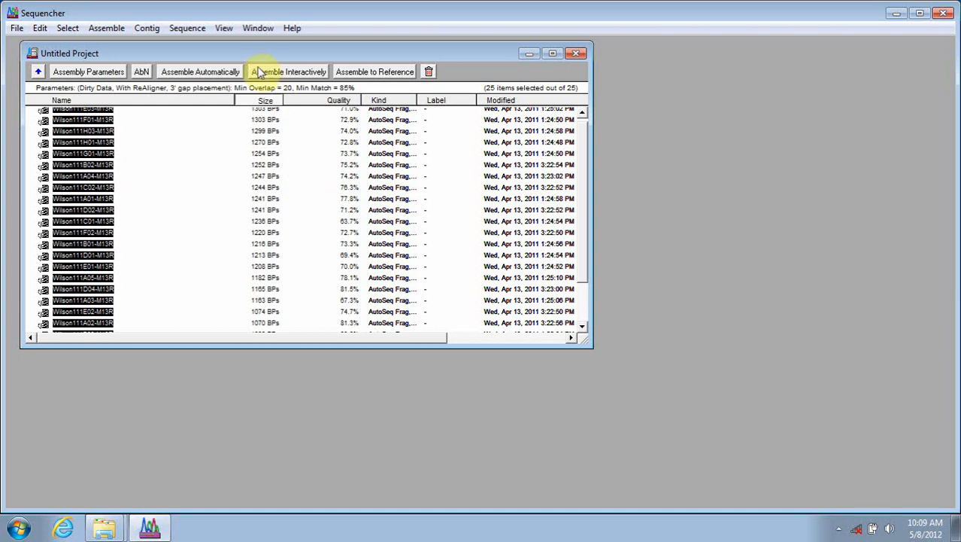
mouse_move(307, 80)
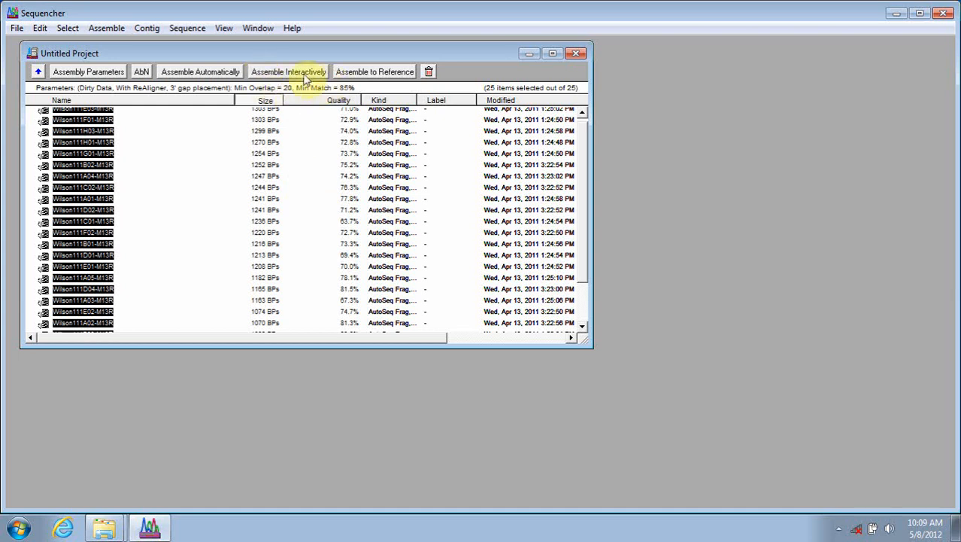
click(188, 27)
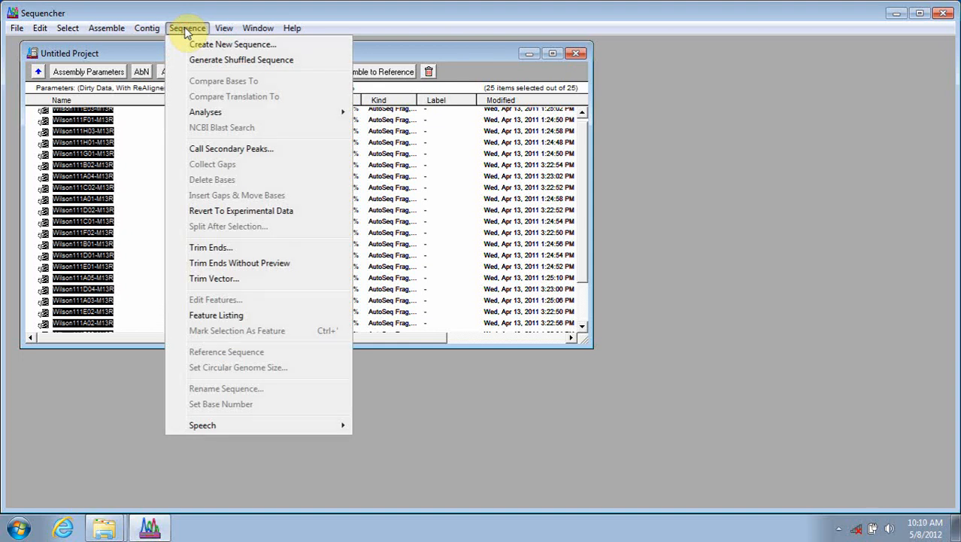
mouse_move(229, 250)
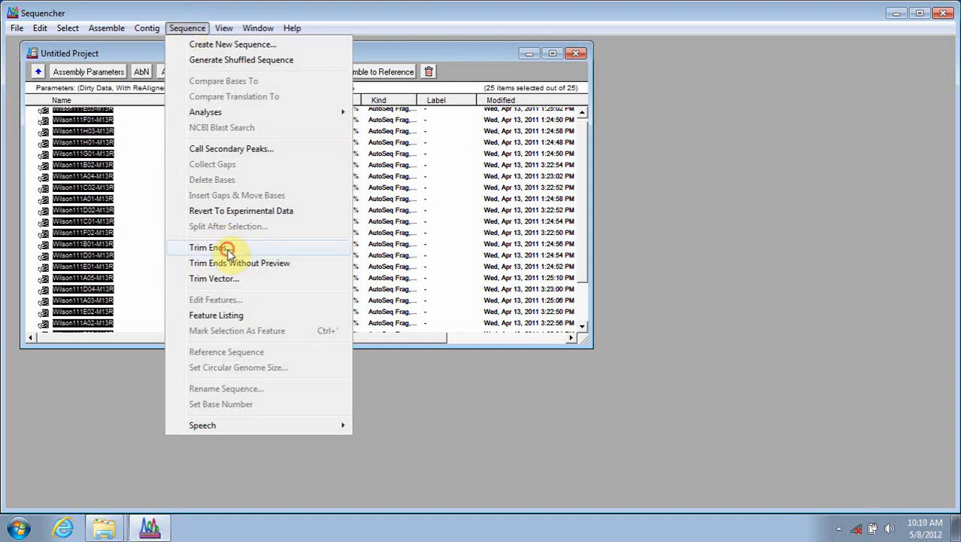
mouse_move(228, 262)
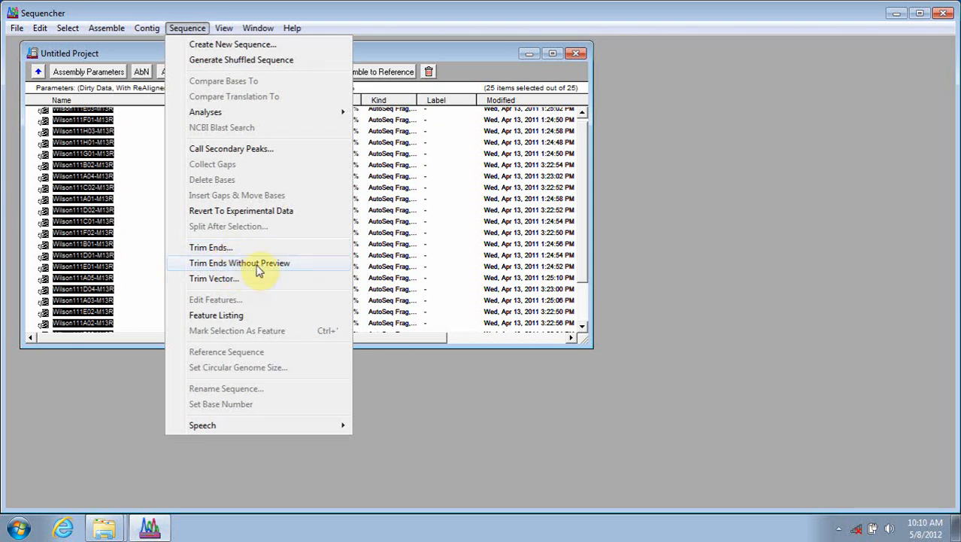
mouse_move(283, 266)
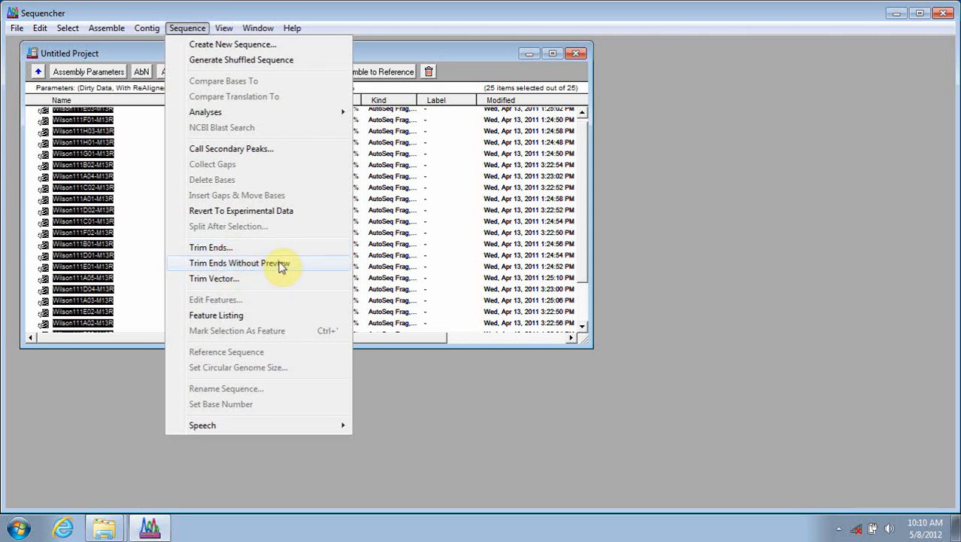
mouse_move(312, 268)
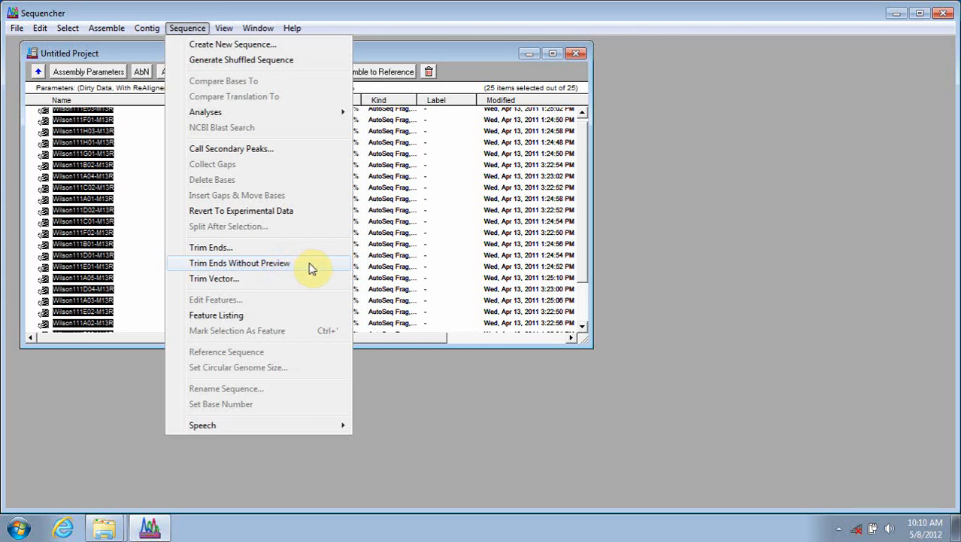
click(240, 262)
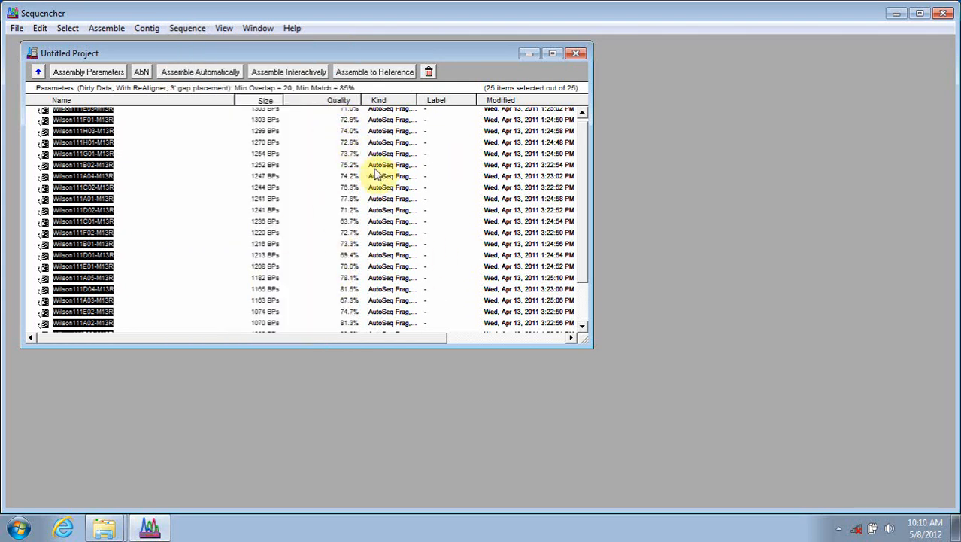
click(186, 27)
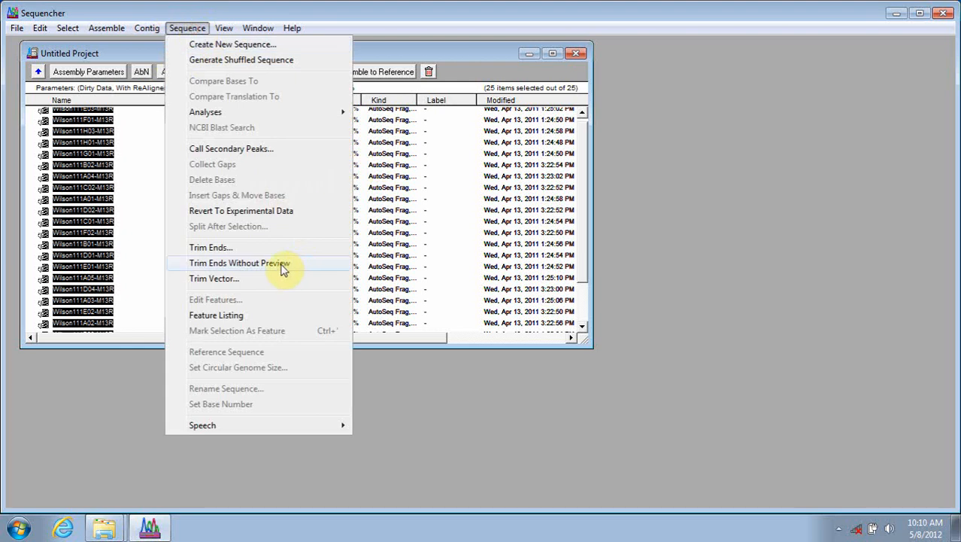
click(239, 263)
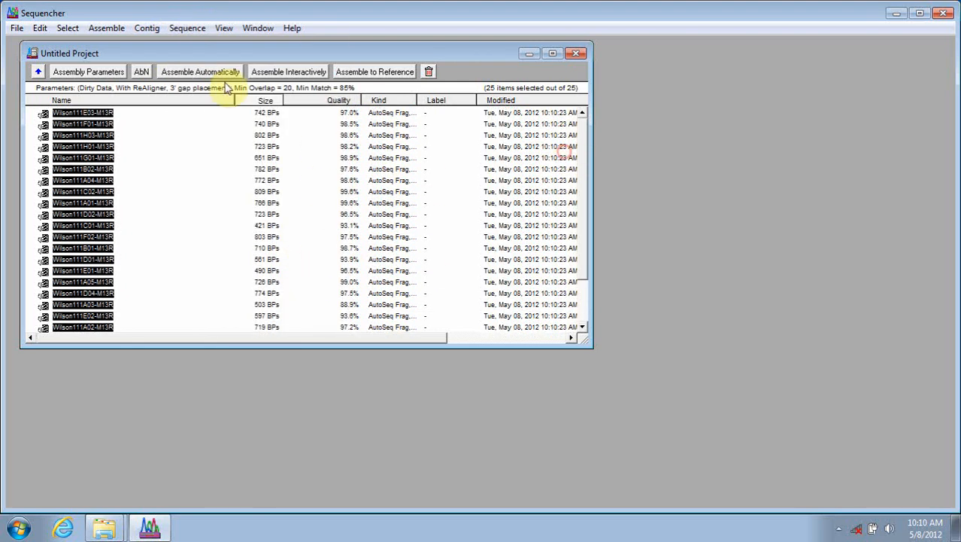
mouse_move(193, 28)
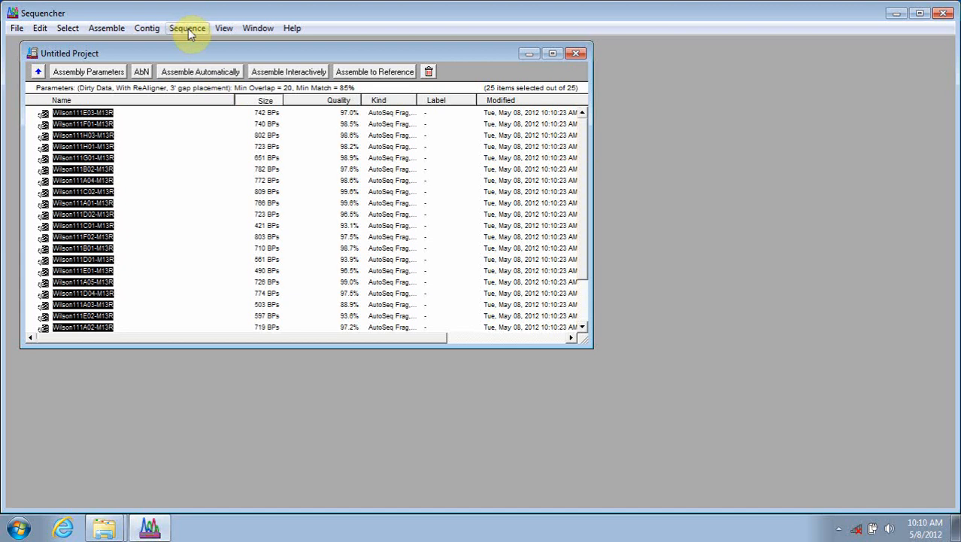
click(184, 29)
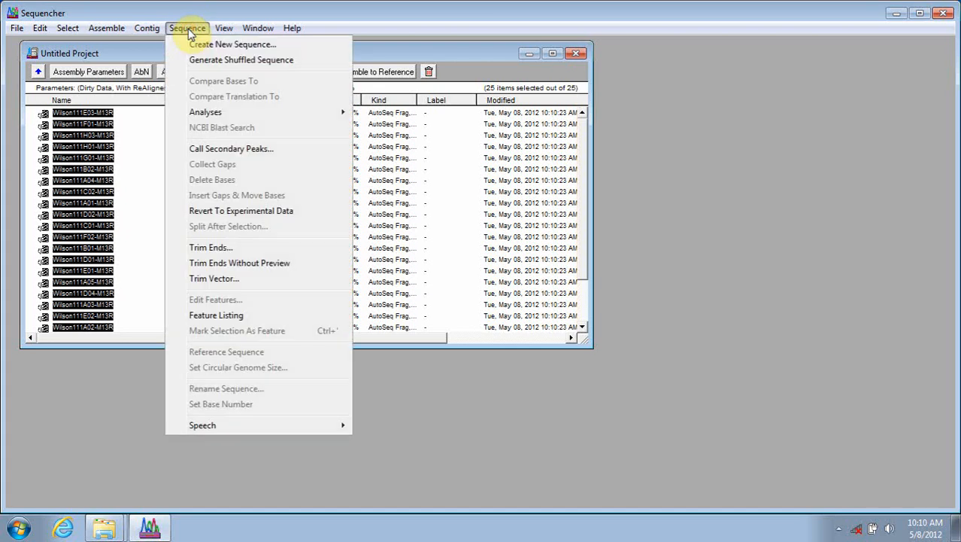
mouse_move(263, 218)
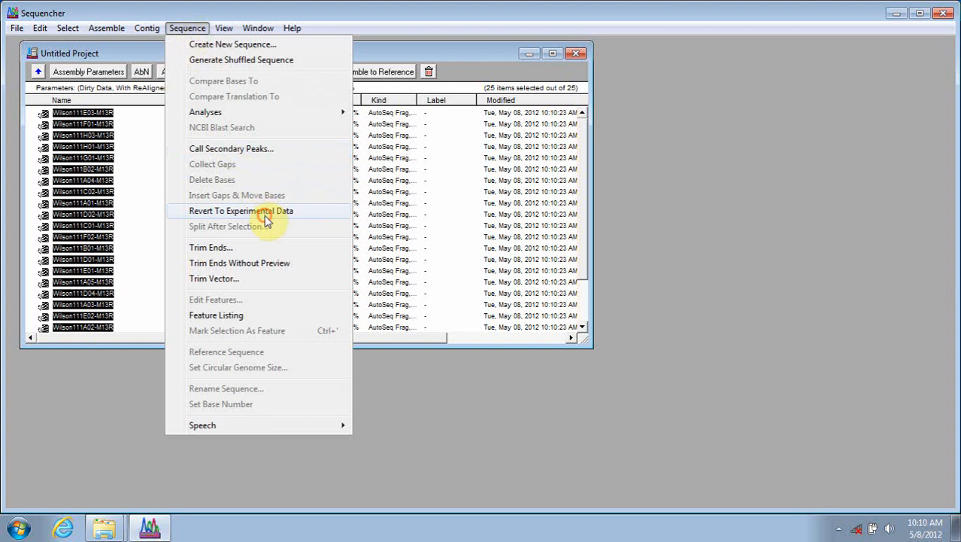
click(240, 211)
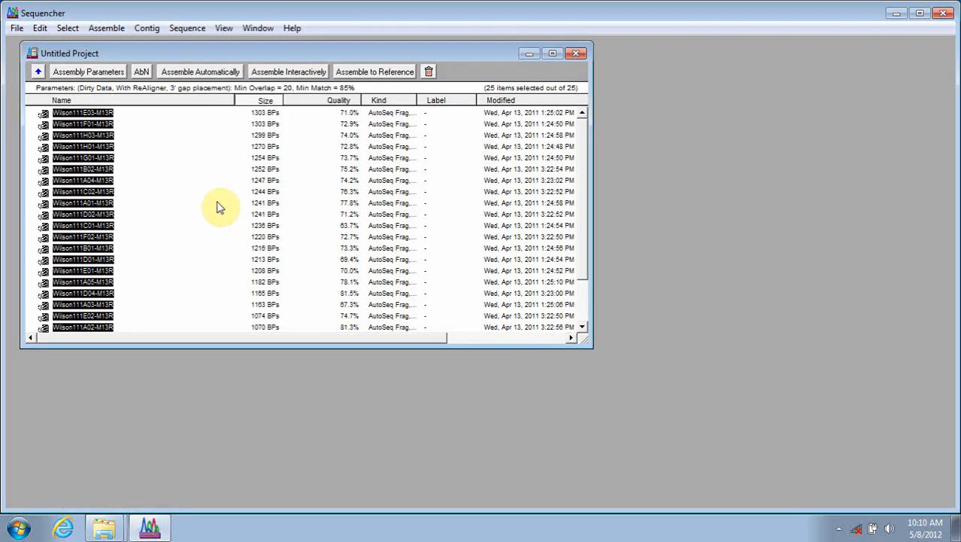
Run Sequence > Trim Ends to preview each read's good bases and proposed 5' and 3' cuts
click(187, 27)
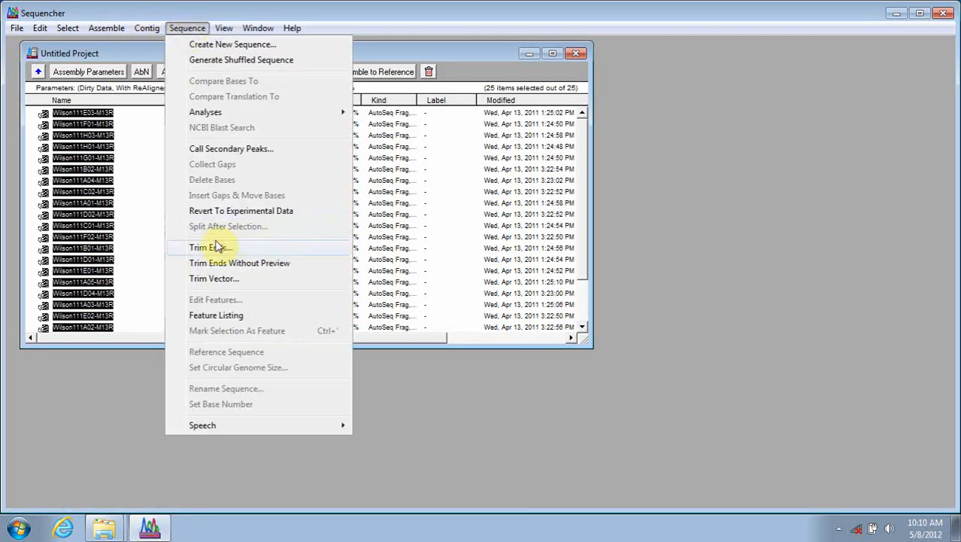
click(208, 247)
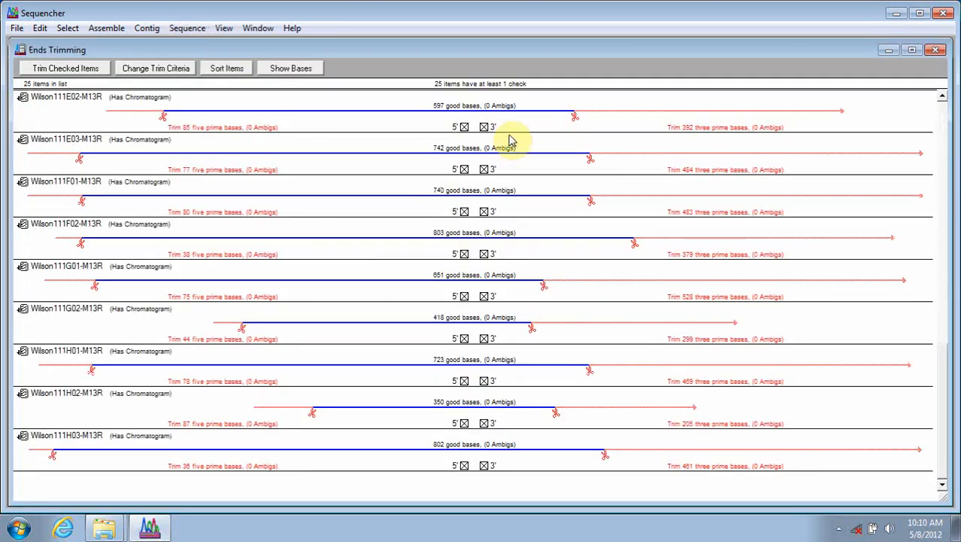
mouse_move(904, 74)
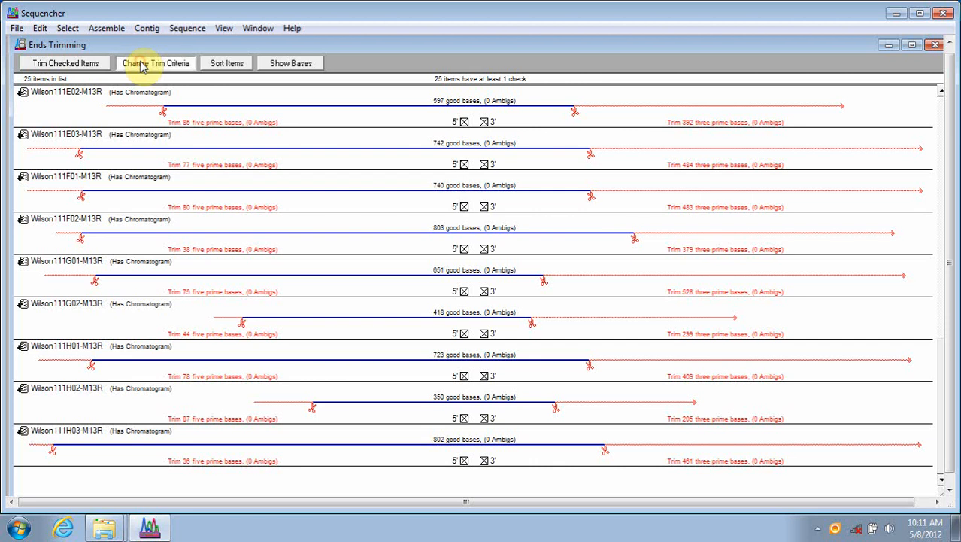
Set the trim-criteria confidence cutoff to 15 for both 5' and 3' ends and accept
click(155, 63)
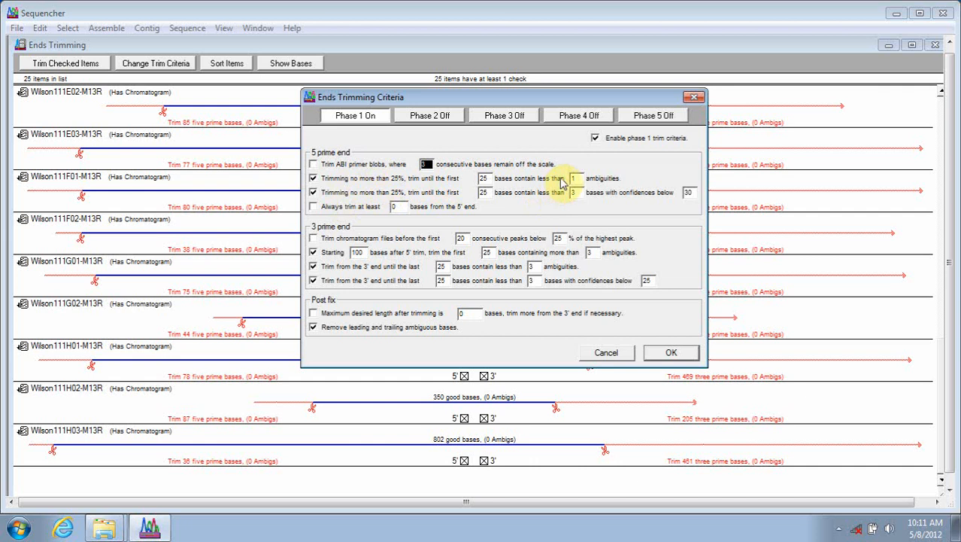
mouse_move(648, 178)
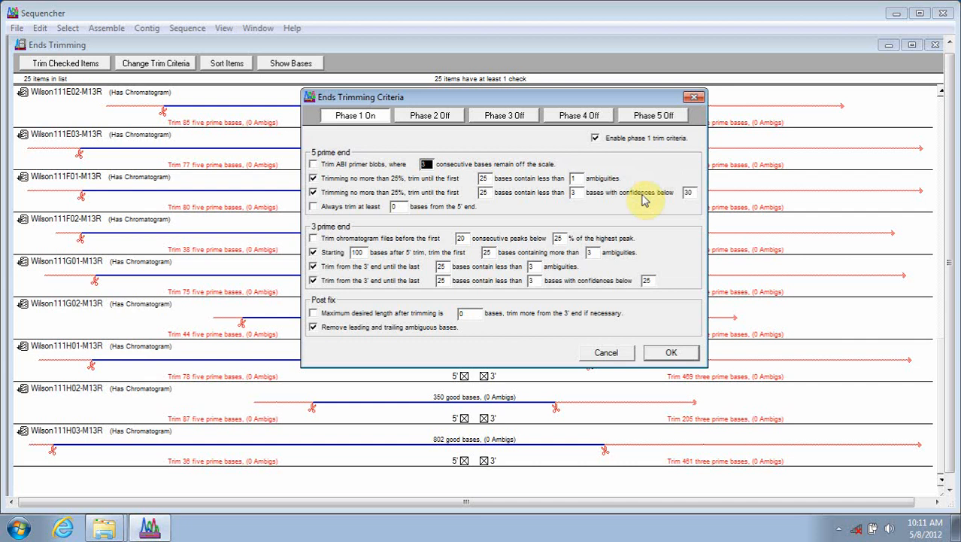
mouse_move(578, 229)
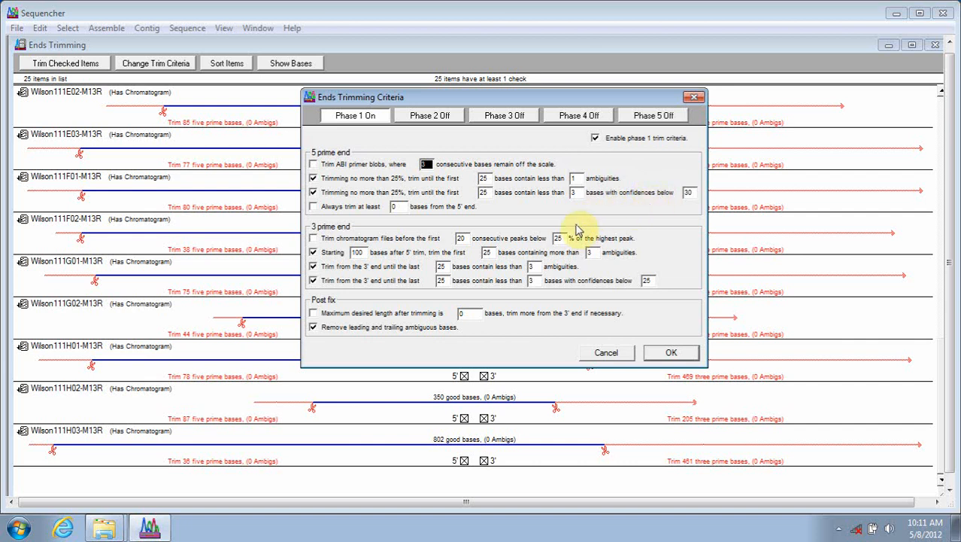
mouse_move(427, 193)
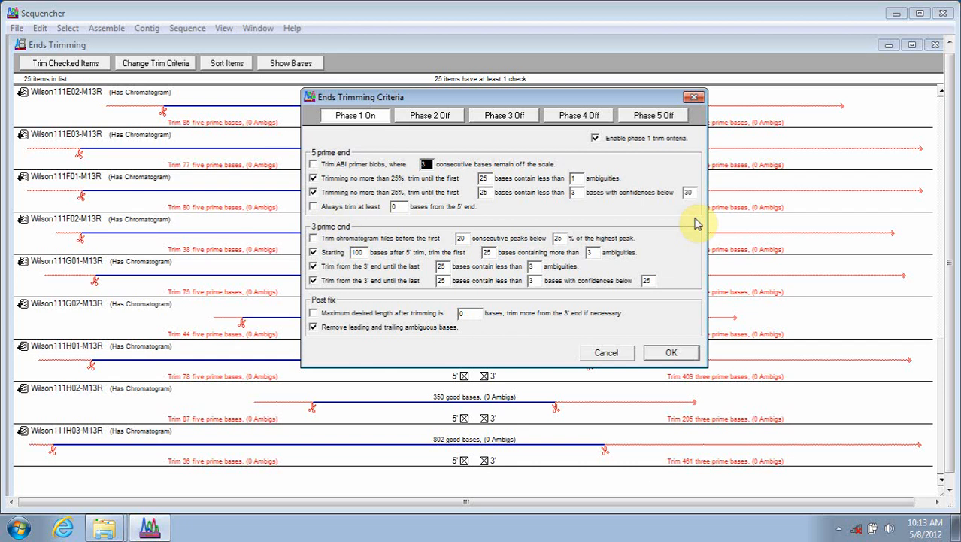
mouse_move(476, 296)
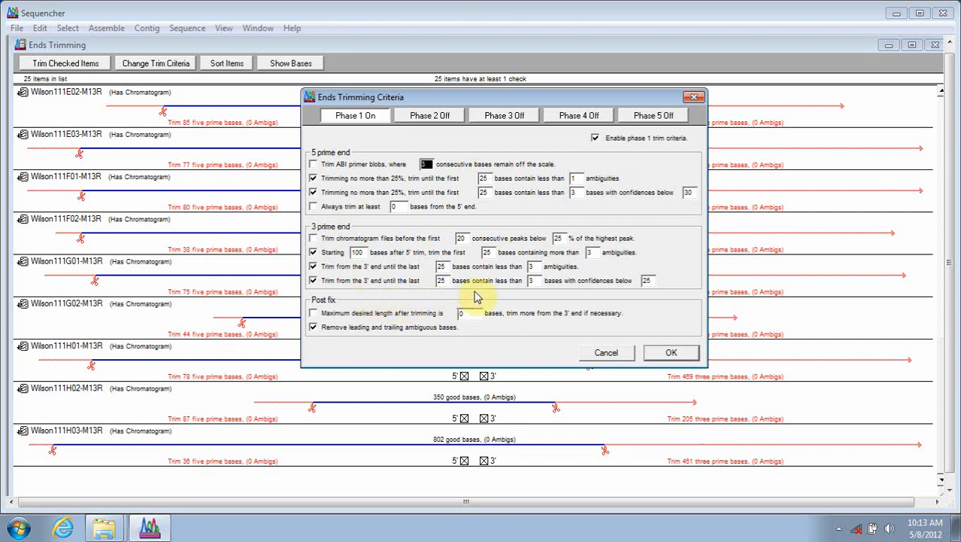
mouse_move(502, 293)
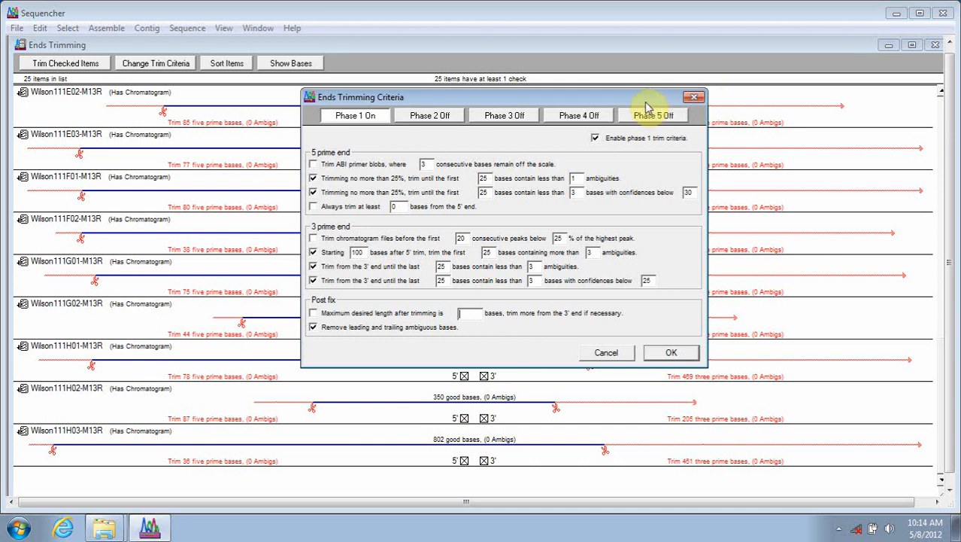
click(431, 114)
text(15)
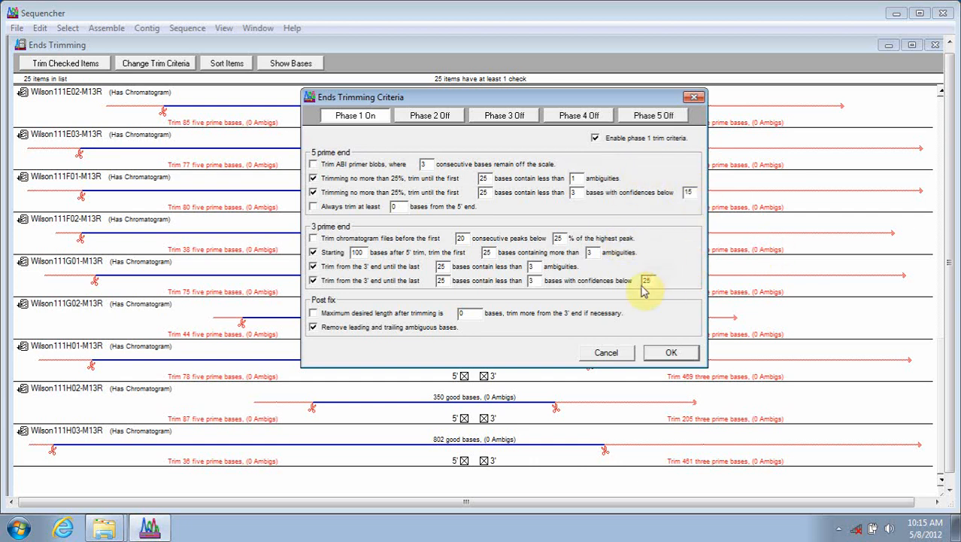
text(1)
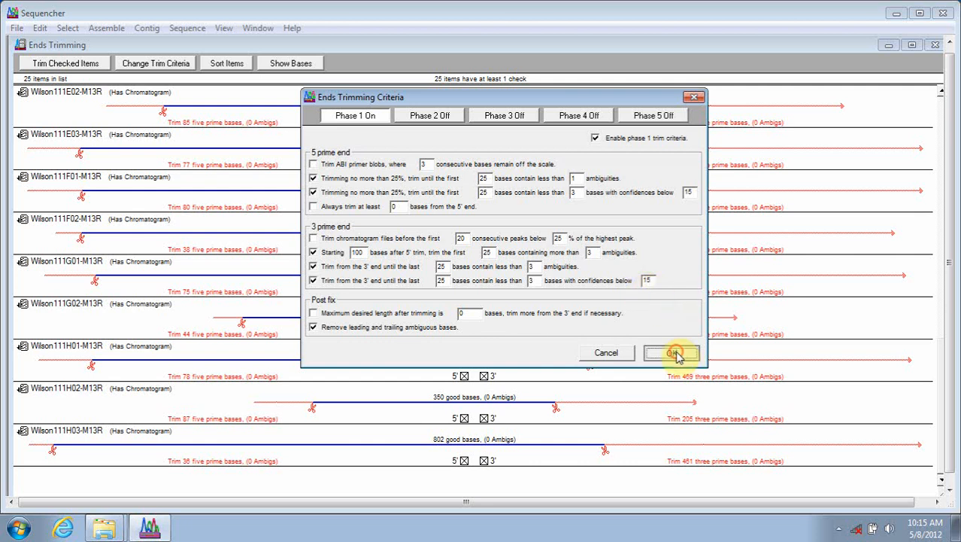
click(674, 352)
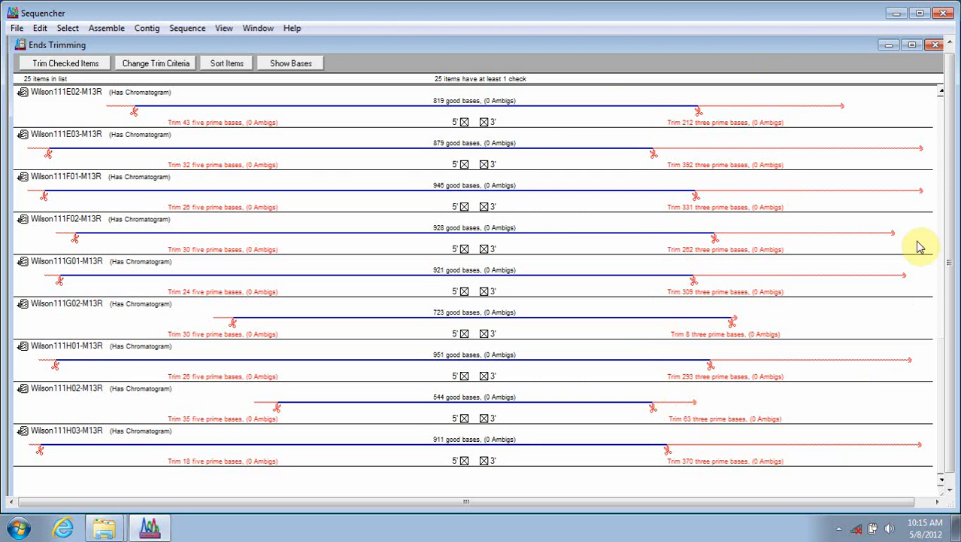
mouse_move(66, 68)
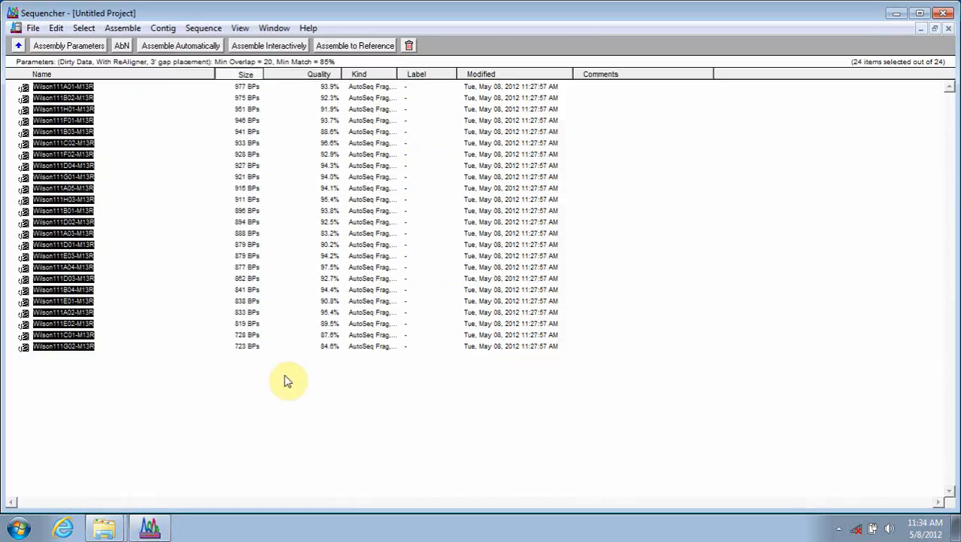
mouse_move(454, 409)
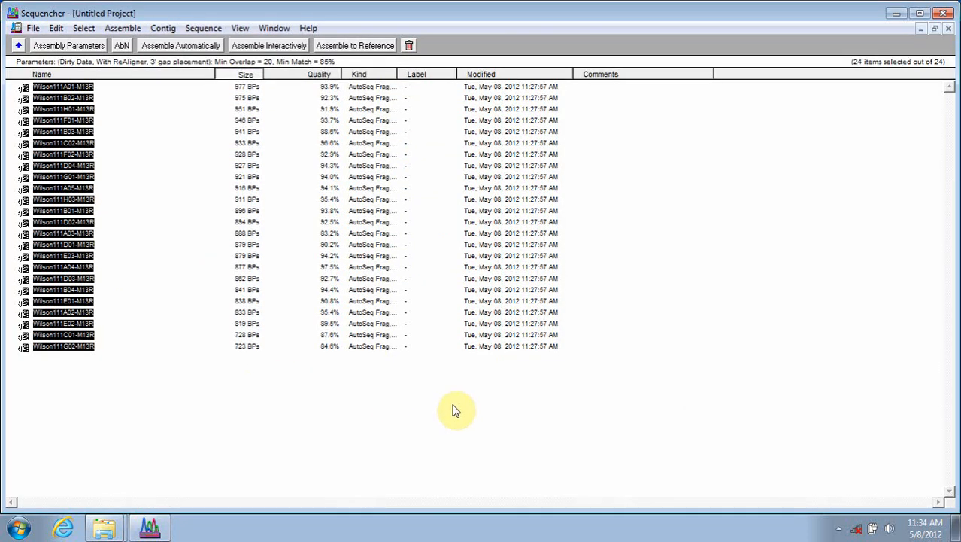